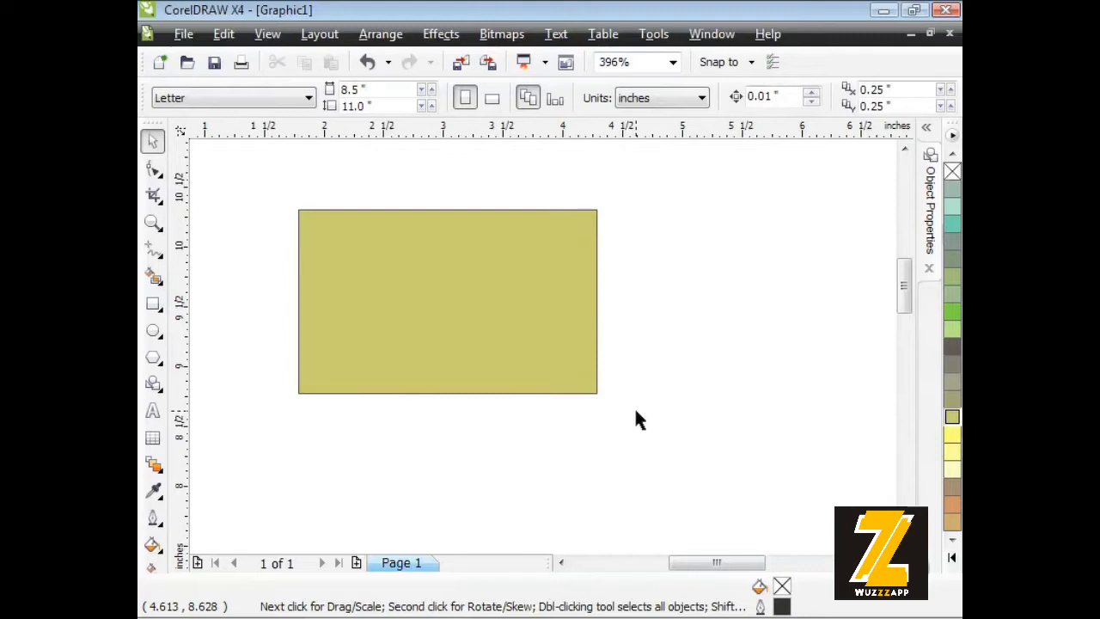
{"action": "mouse_move", "coordinate": [615, 261]}
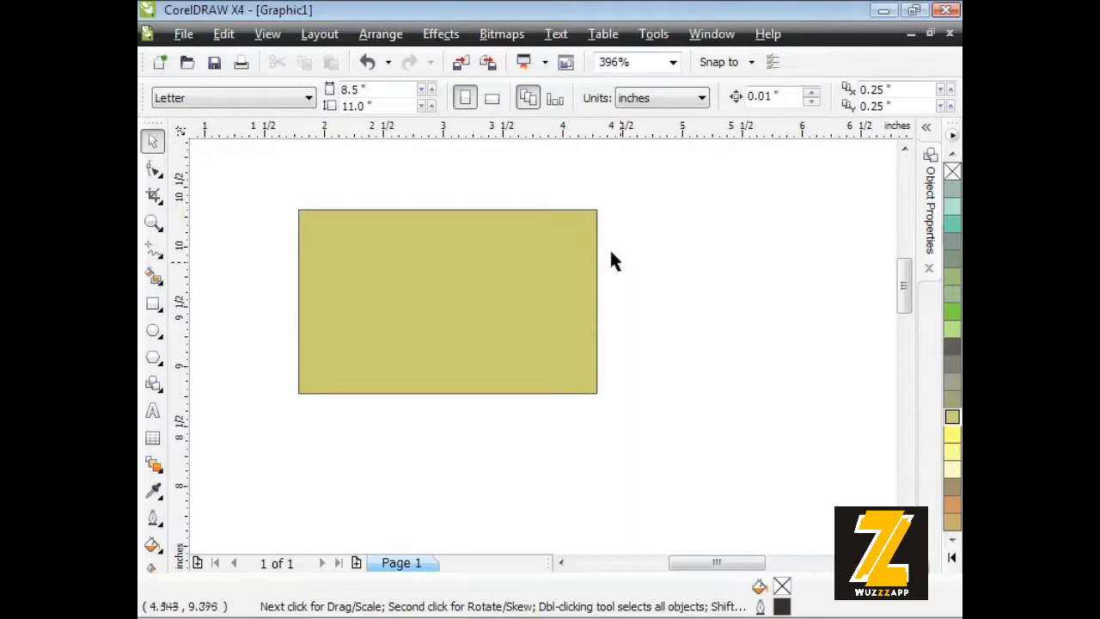
Step: Zoom in twice on the yellow rectangle's top-left corner and return to the Pick tool
{"action": "left_click", "coordinate": [447, 300]}
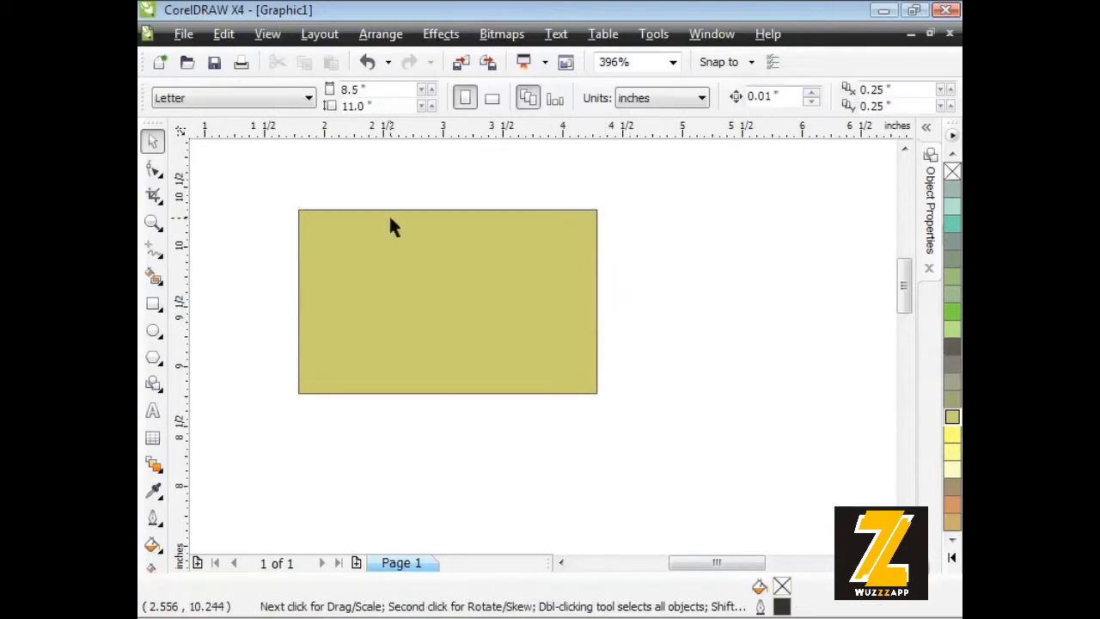
{"action": "mouse_move", "coordinate": [168, 223]}
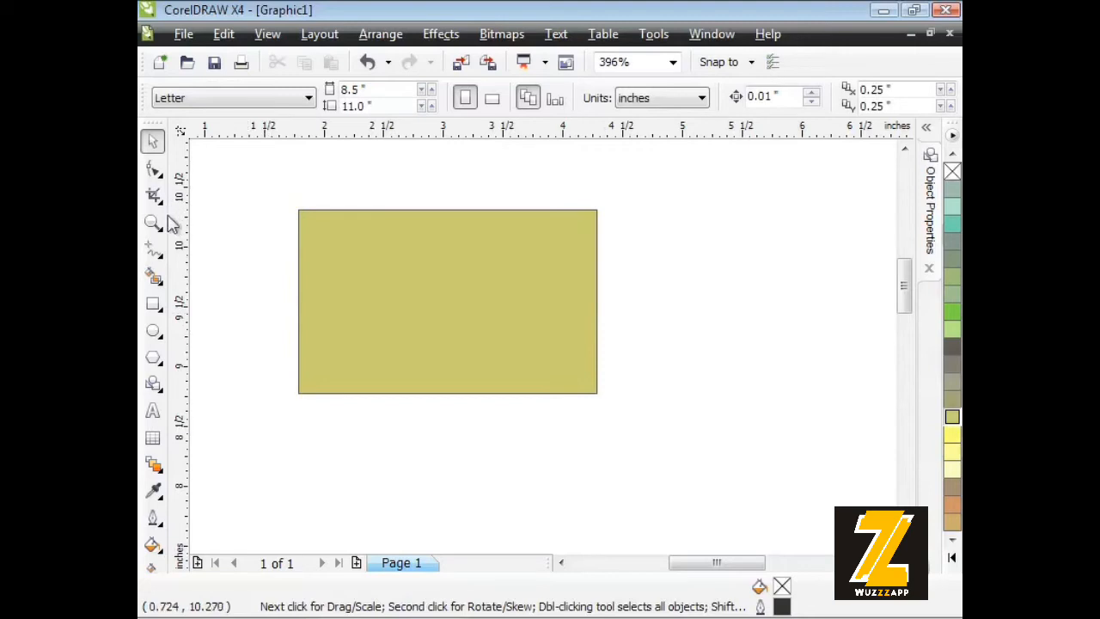
{"action": "left_click", "coordinate": [151, 224]}
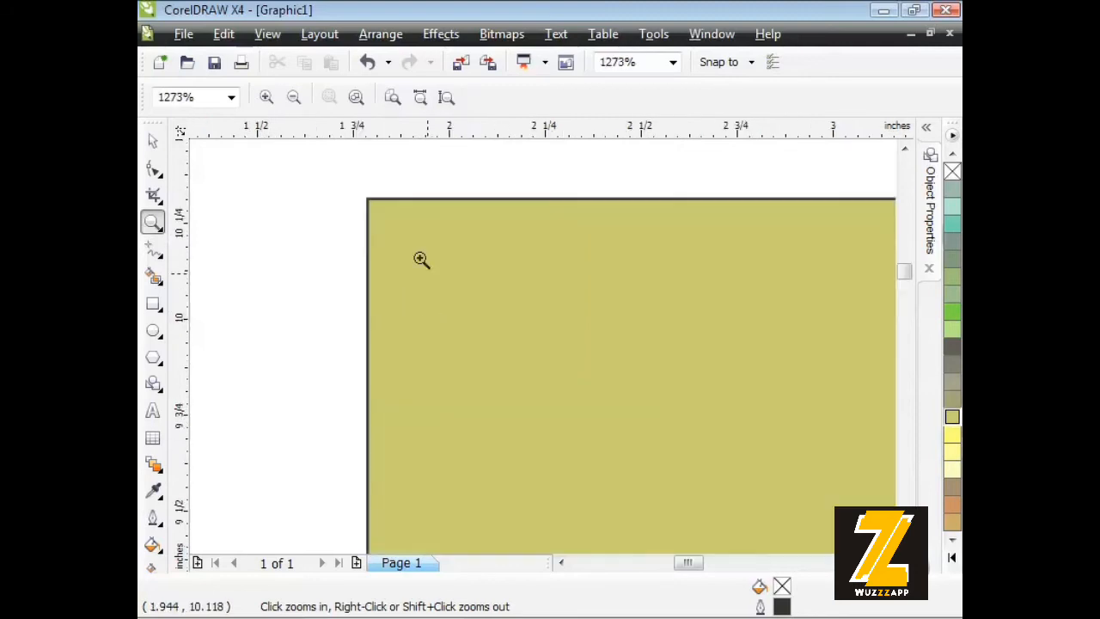
{"action": "left_click", "coordinate": [421, 259]}
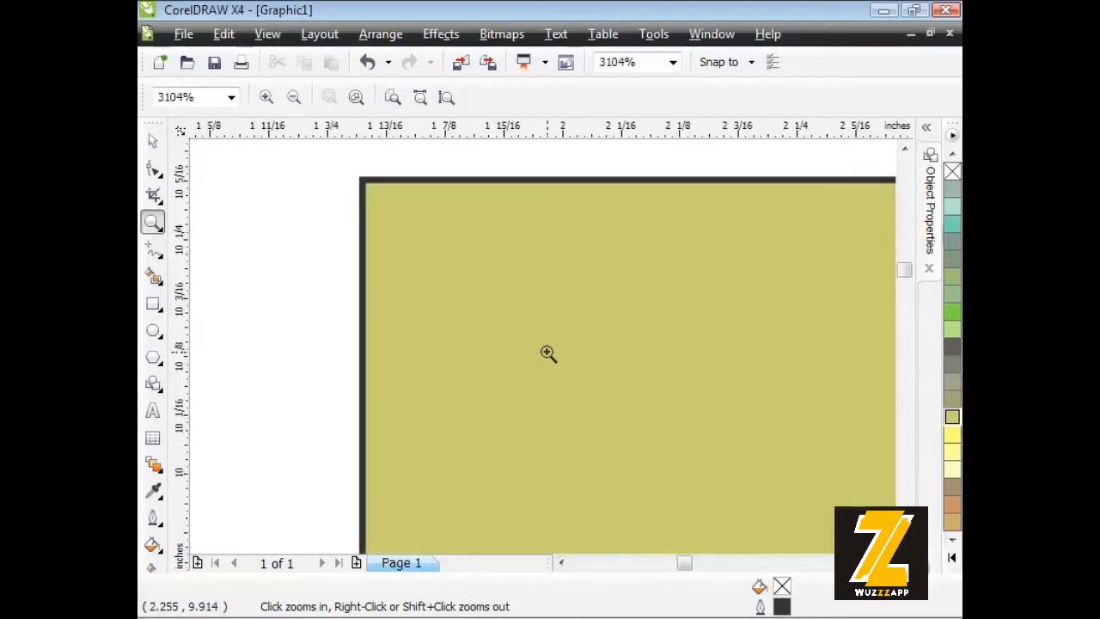
{"action": "left_click", "coordinate": [152, 141]}
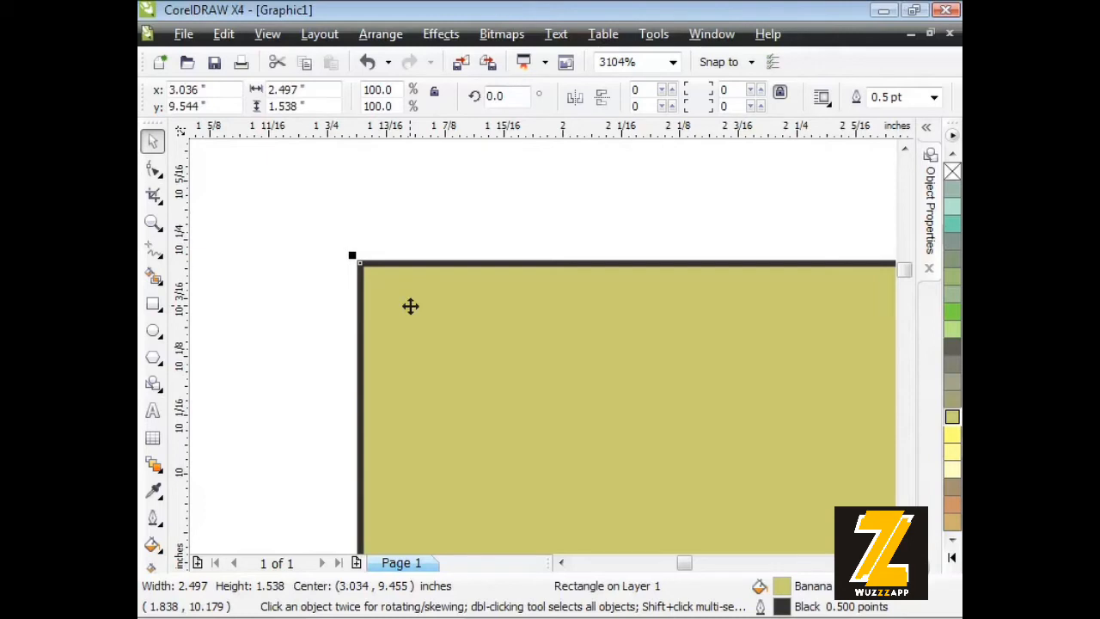
{"action": "mouse_move", "coordinate": [867, 220]}
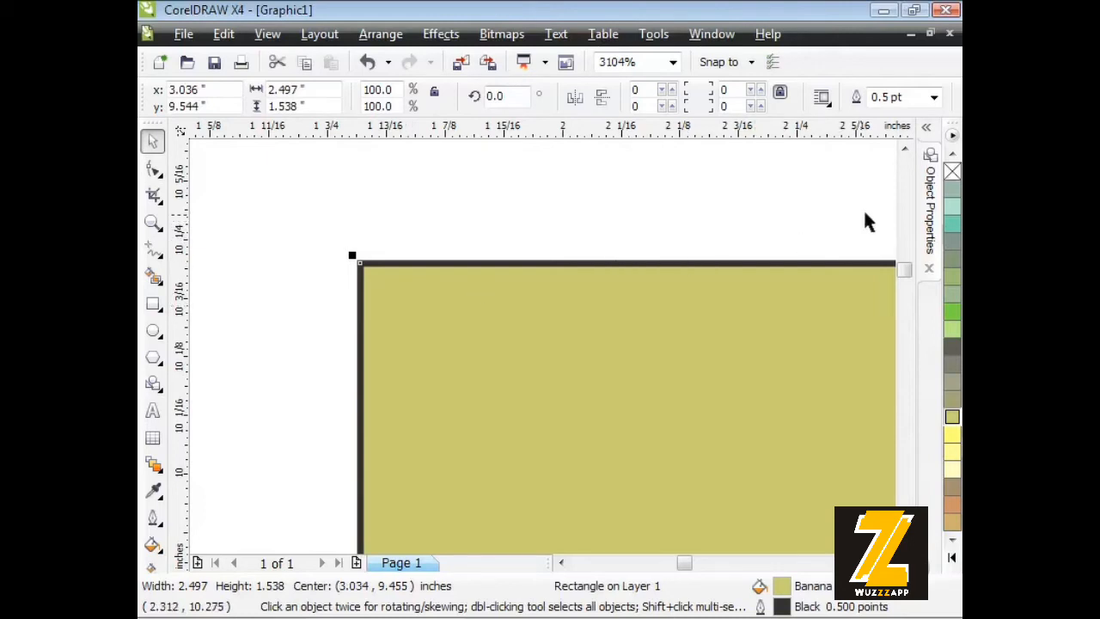
{"action": "mouse_move", "coordinate": [932, 220]}
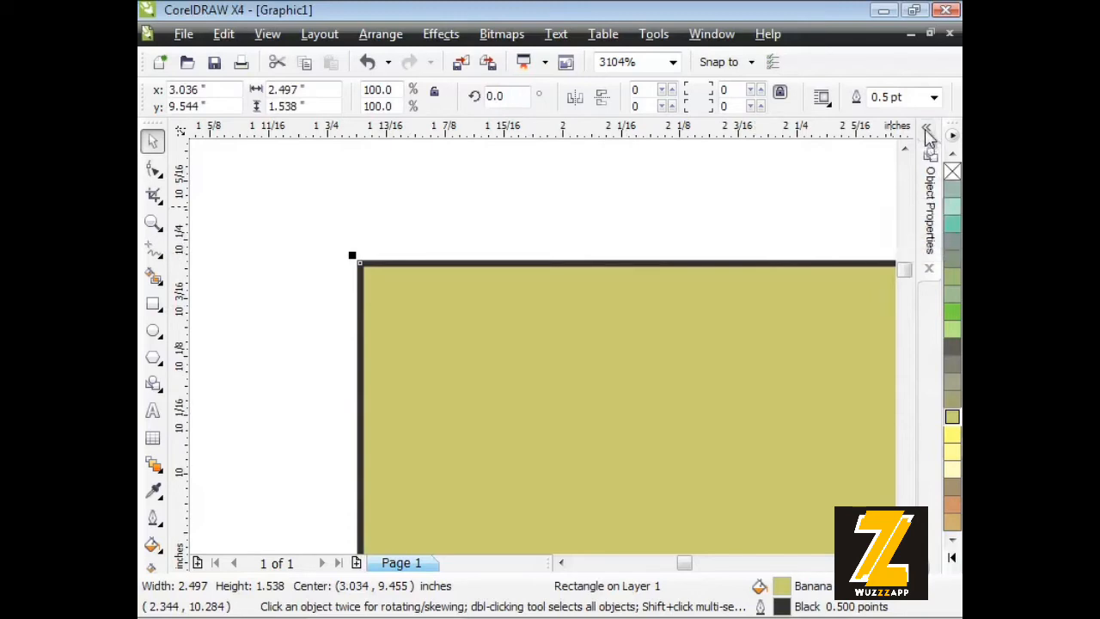
Step: Show the rectangle's outline settings (0.5-point width) in the Object Properties docker
{"action": "left_click", "coordinate": [928, 152]}
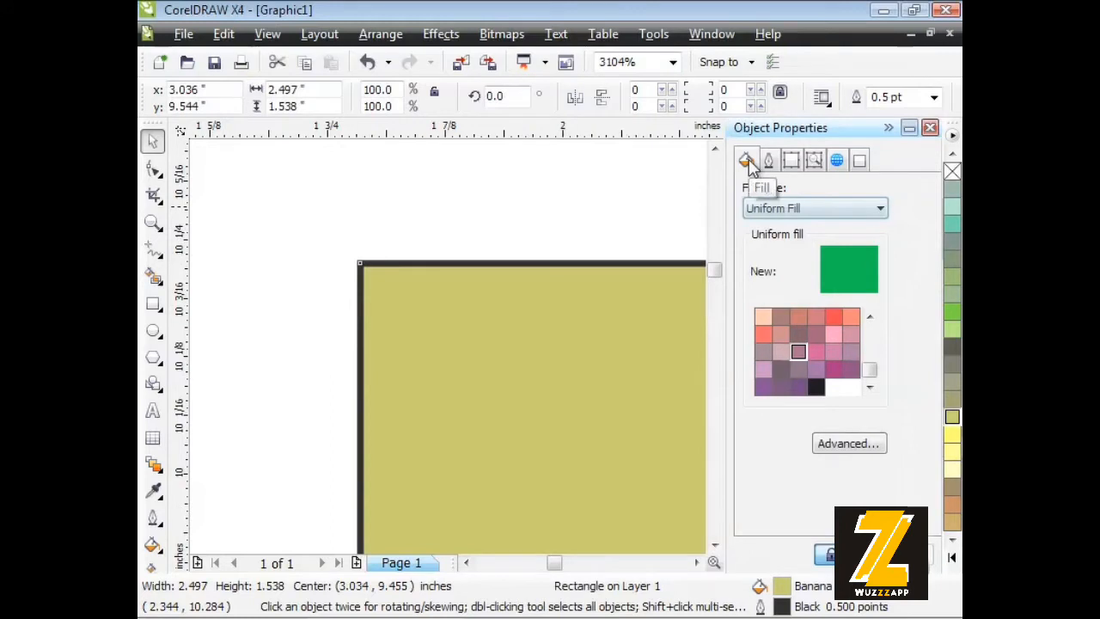
{"action": "mouse_move", "coordinate": [768, 160]}
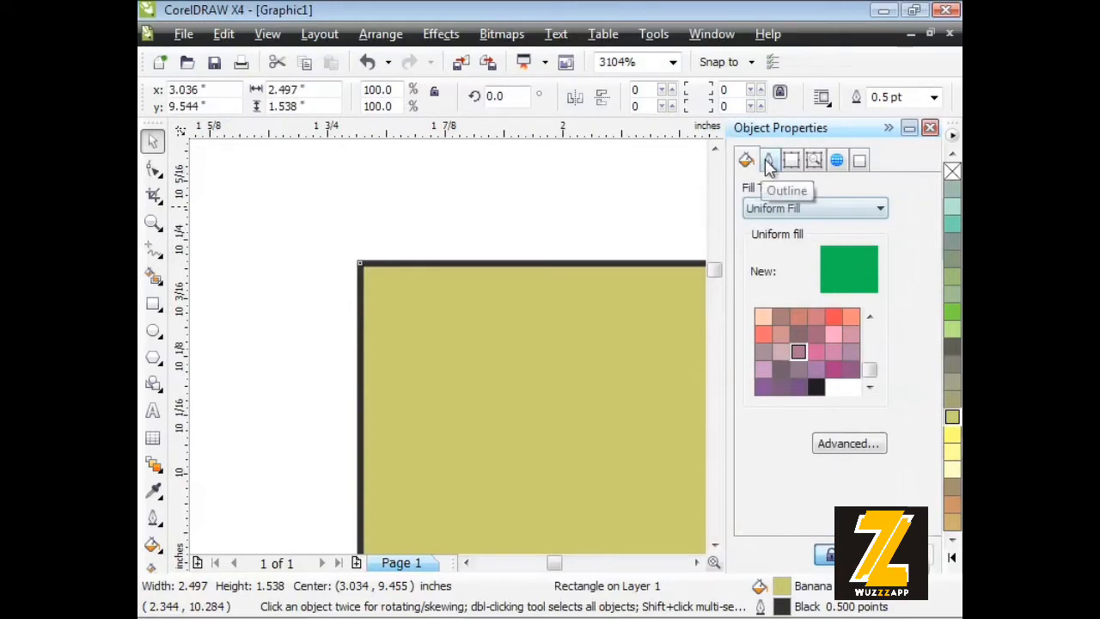
{"action": "left_click", "coordinate": [770, 160]}
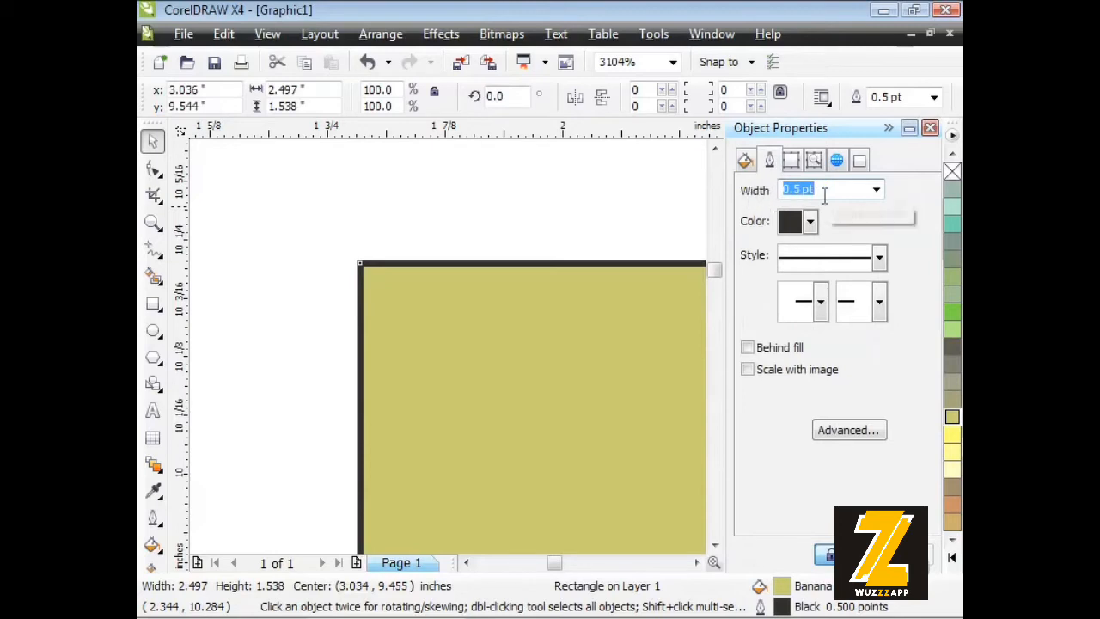
{"action": "mouse_move", "coordinate": [742, 255]}
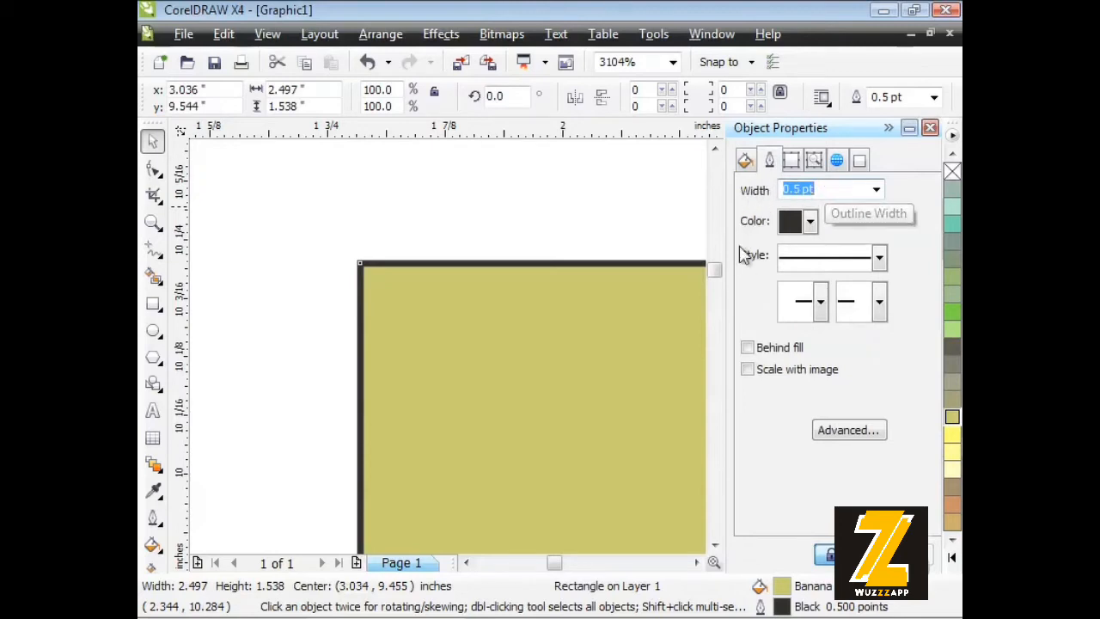
{"action": "mouse_move", "coordinate": [808, 261]}
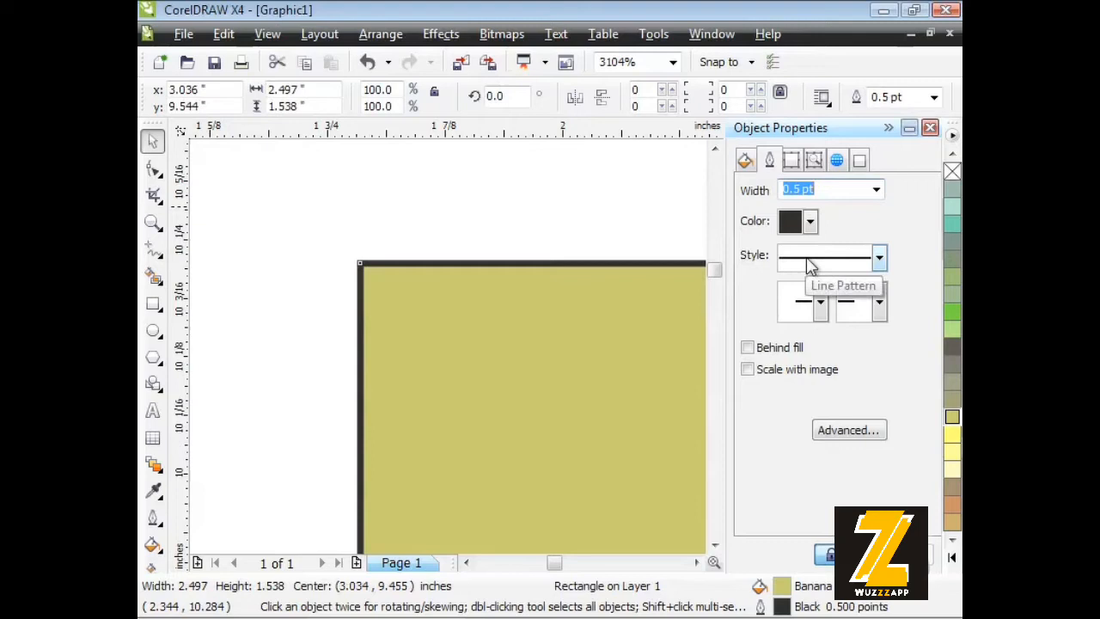
{"action": "mouse_move", "coordinate": [811, 222]}
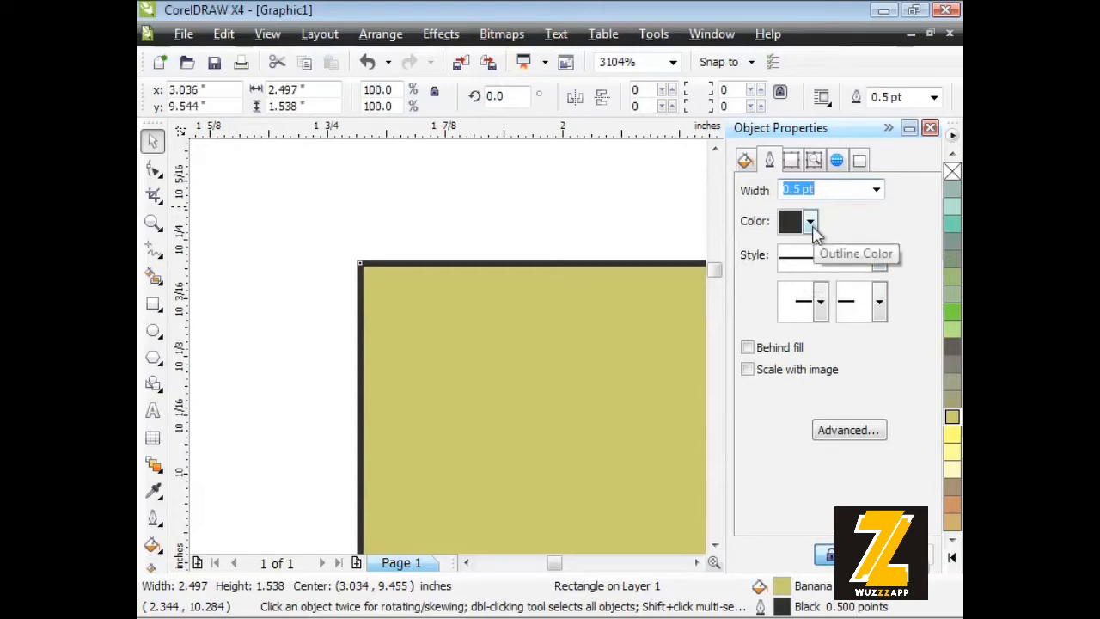
Step: Try turquoise and dusty rose outline colours from the docker's colour picker, ending on turquoise
{"action": "left_click", "coordinate": [808, 220]}
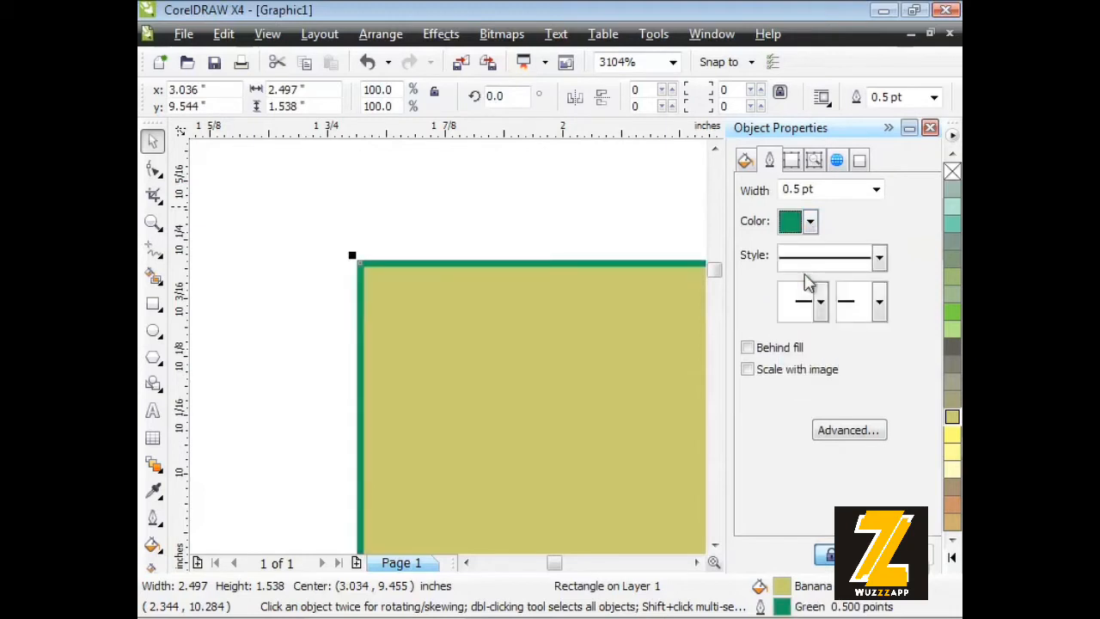
{"action": "left_click", "coordinate": [808, 220]}
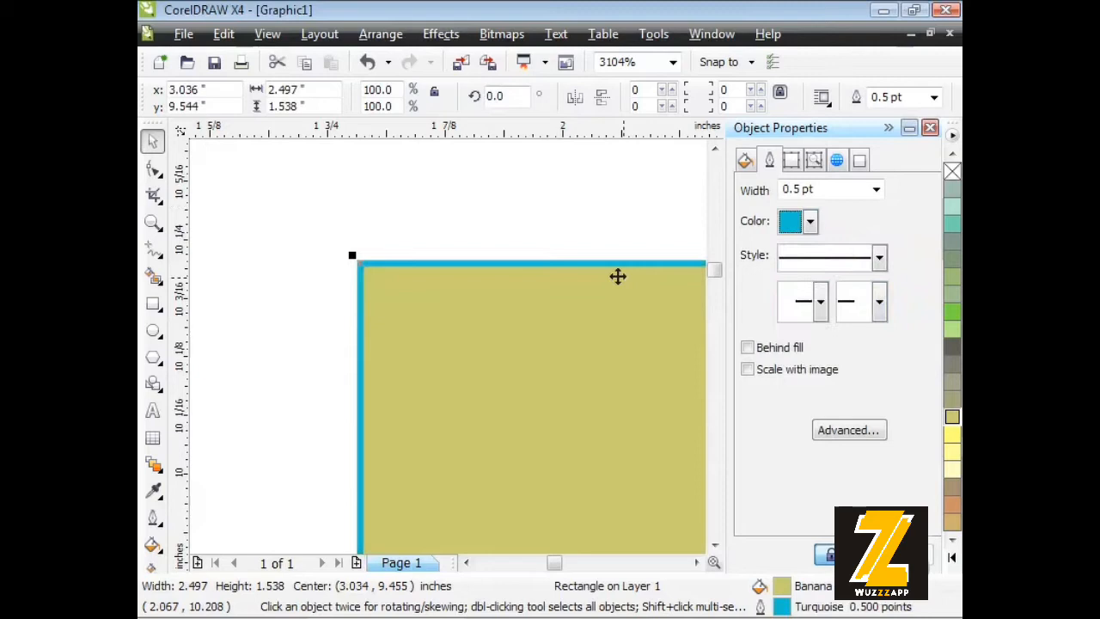
{"action": "left_click", "coordinate": [808, 220]}
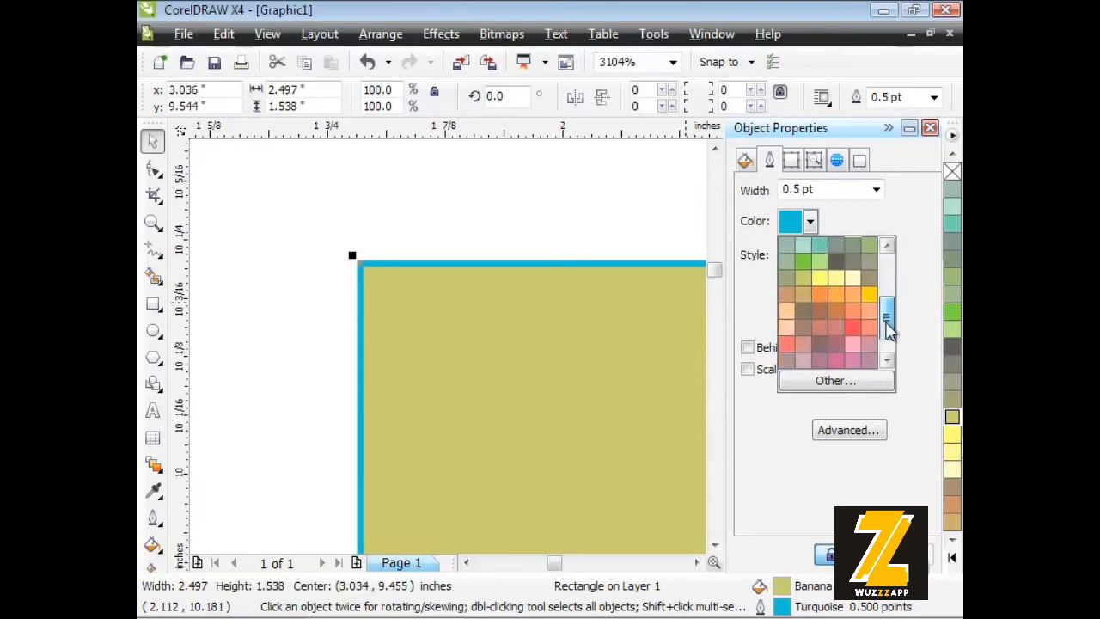
{"action": "scroll", "scroll_direction": "down", "scroll_amount": 3}
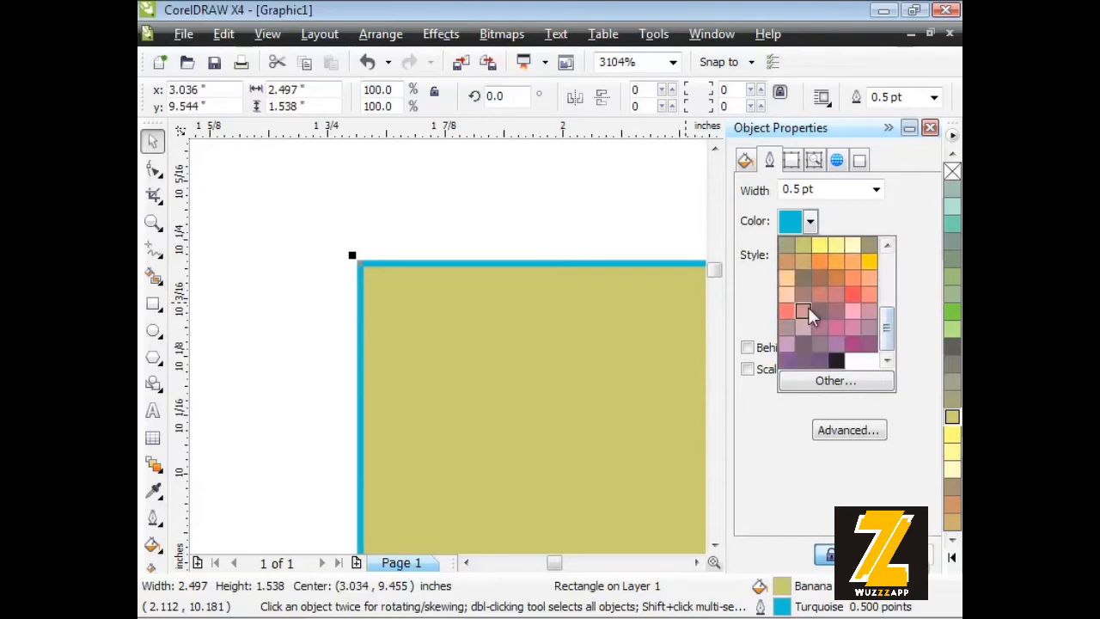
{"action": "left_click", "coordinate": [801, 313]}
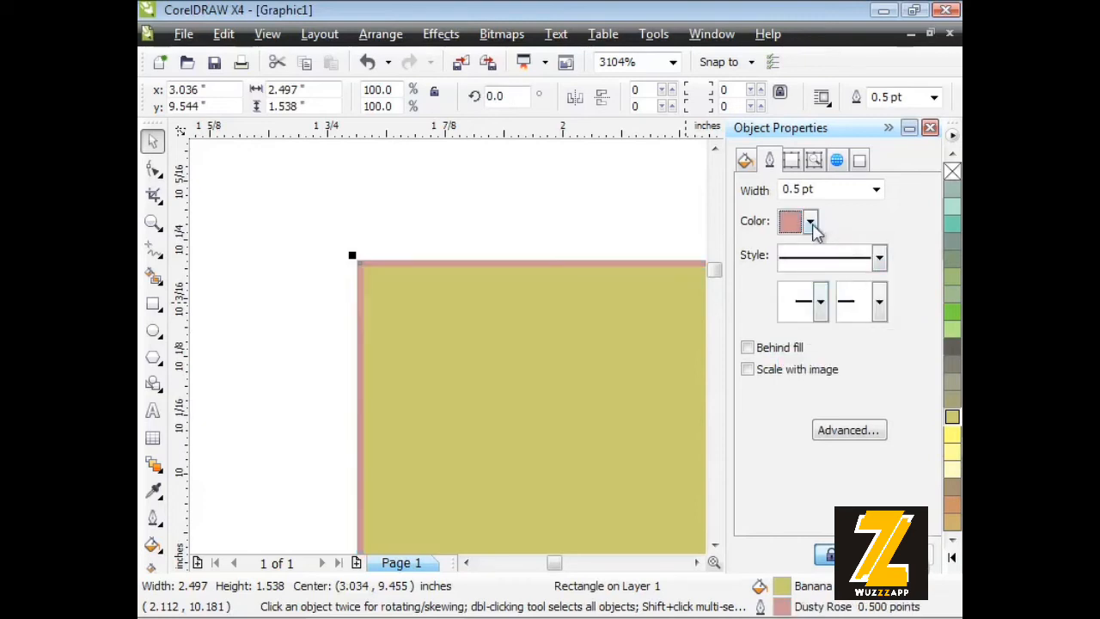
{"action": "left_click", "coordinate": [810, 220]}
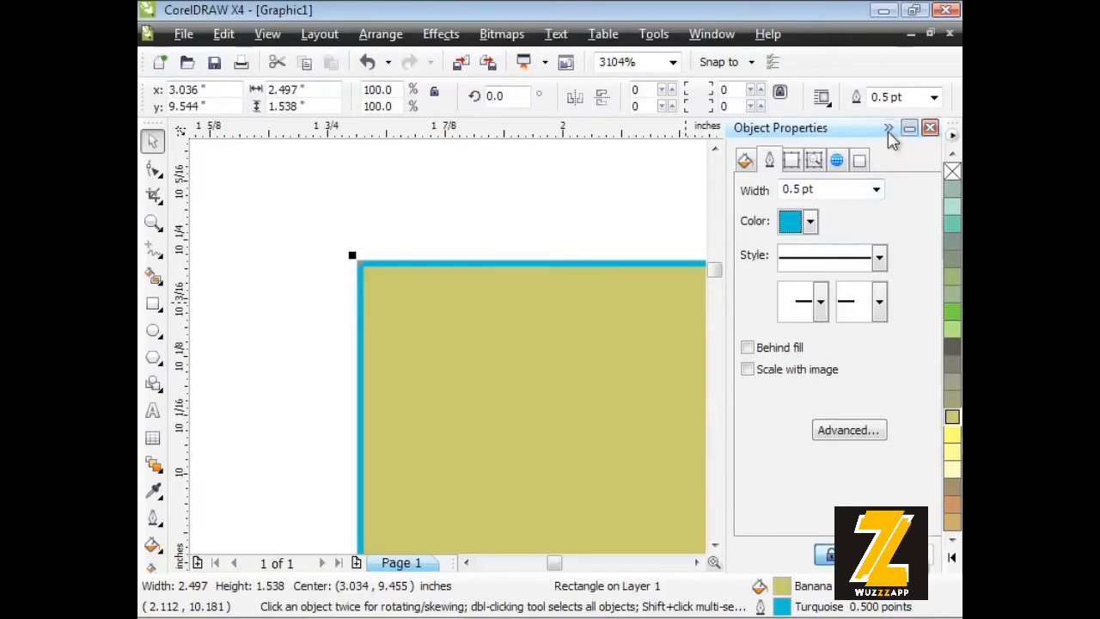
Step: Try chartreuse, banana yellow and Forest Green palette swatches on the outline, then deselect the rectangle
{"action": "left_click", "coordinate": [887, 127]}
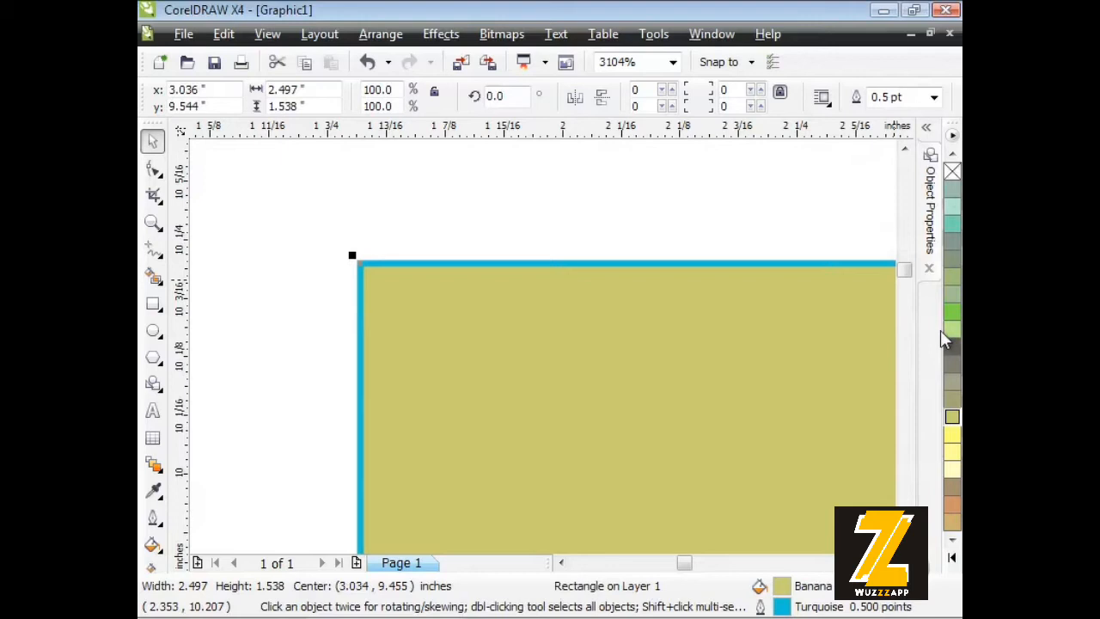
{"action": "mouse_move", "coordinate": [952, 313]}
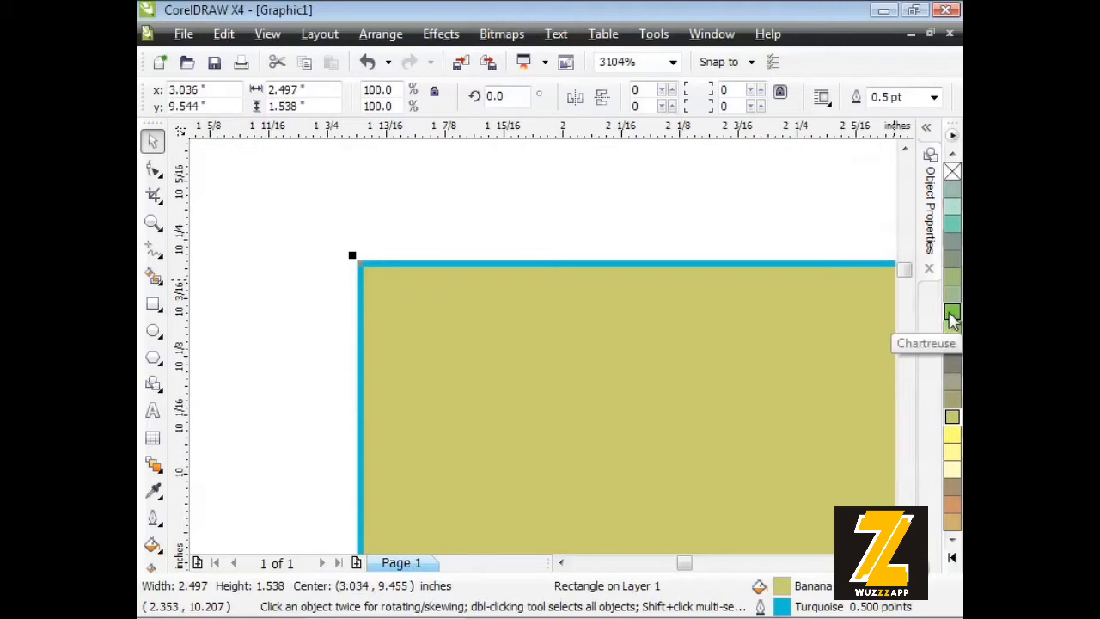
{"action": "left_click", "coordinate": [952, 313]}
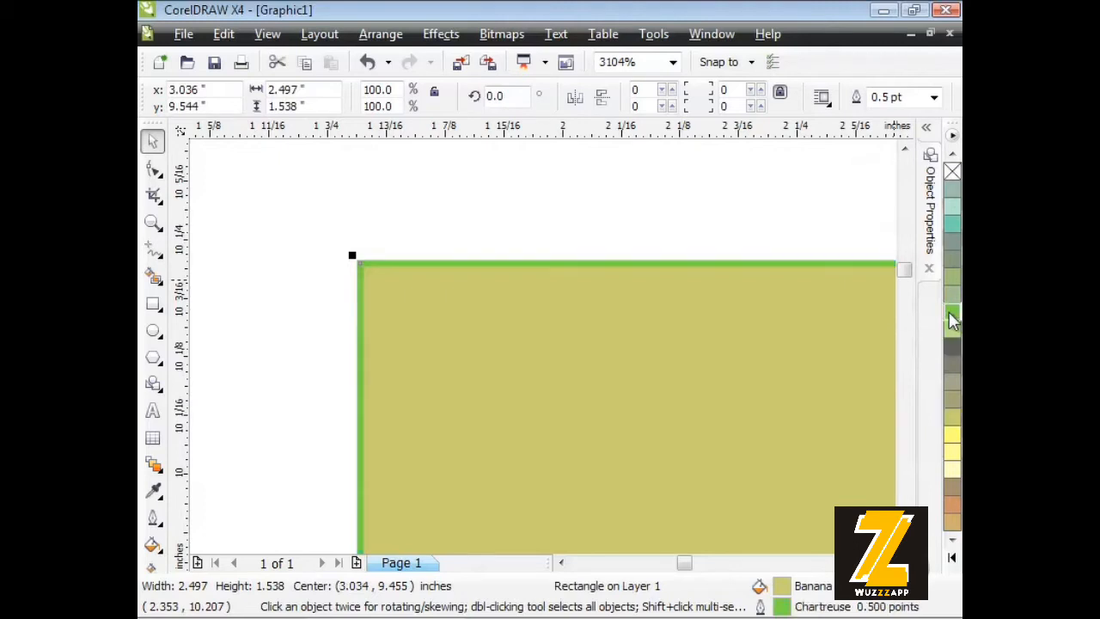
{"action": "left_click", "coordinate": [952, 347]}
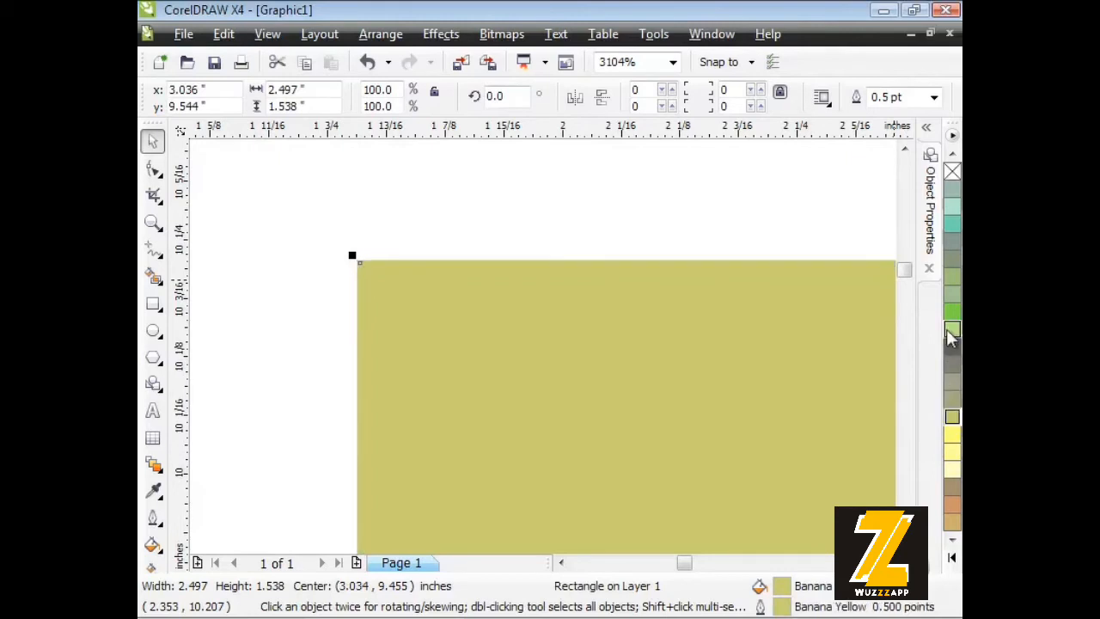
{"action": "right_click", "coordinate": [952, 324]}
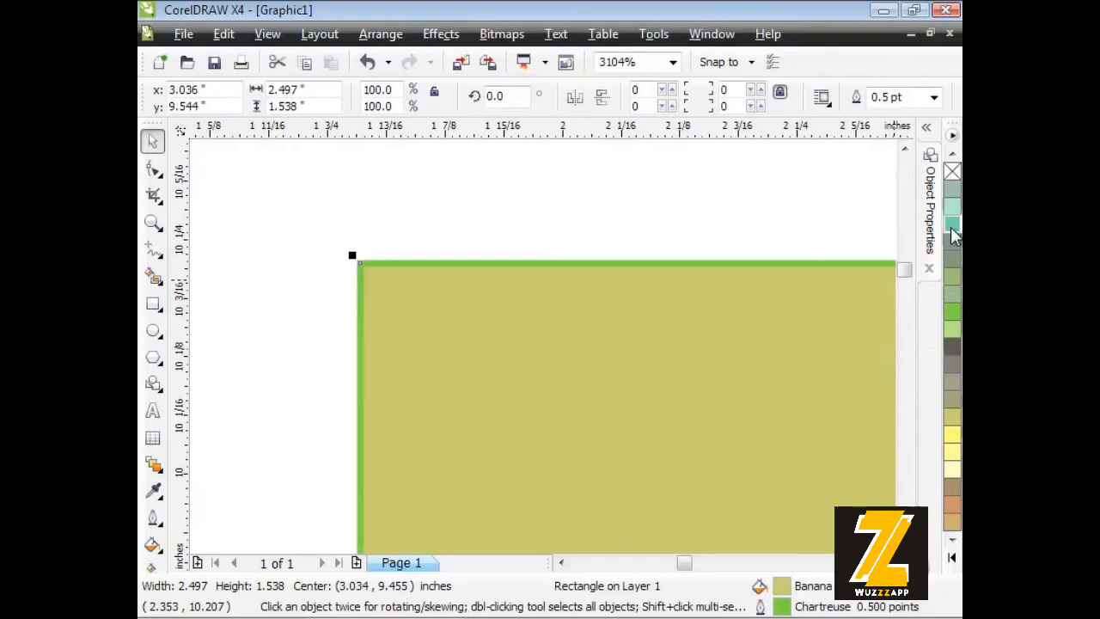
{"action": "left_click", "coordinate": [952, 344]}
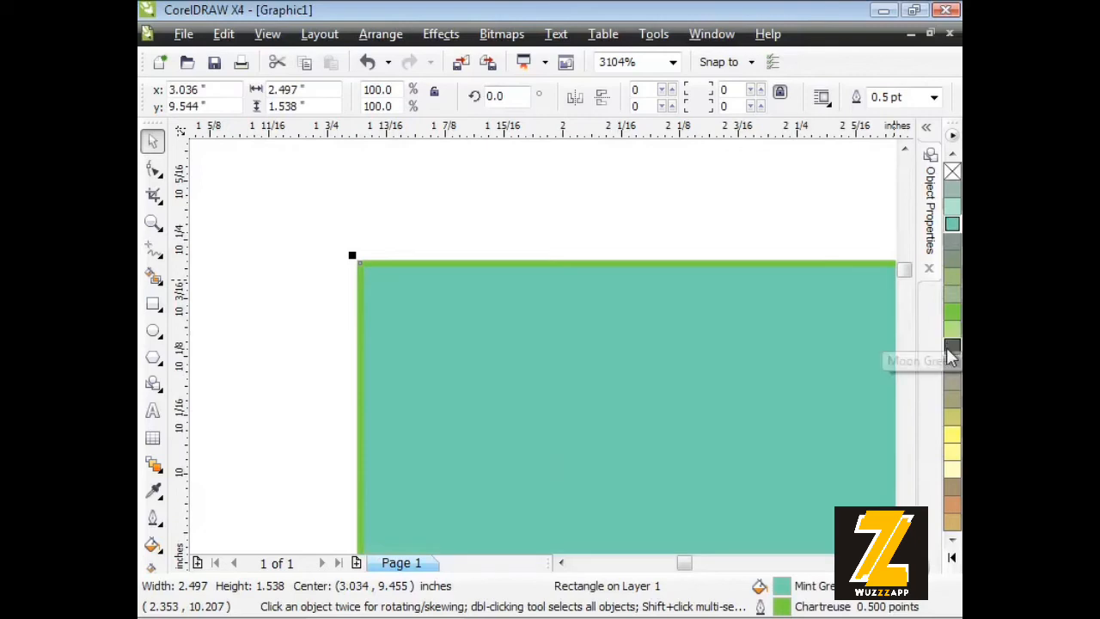
{"action": "left_click", "coordinate": [952, 438]}
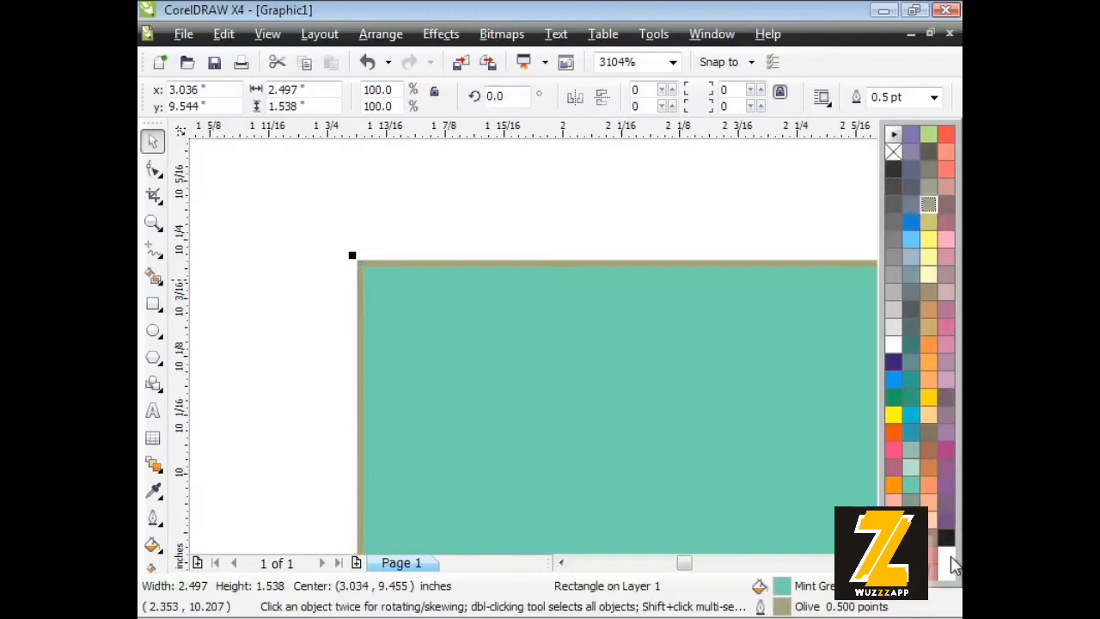
{"action": "mouse_move", "coordinate": [928, 450]}
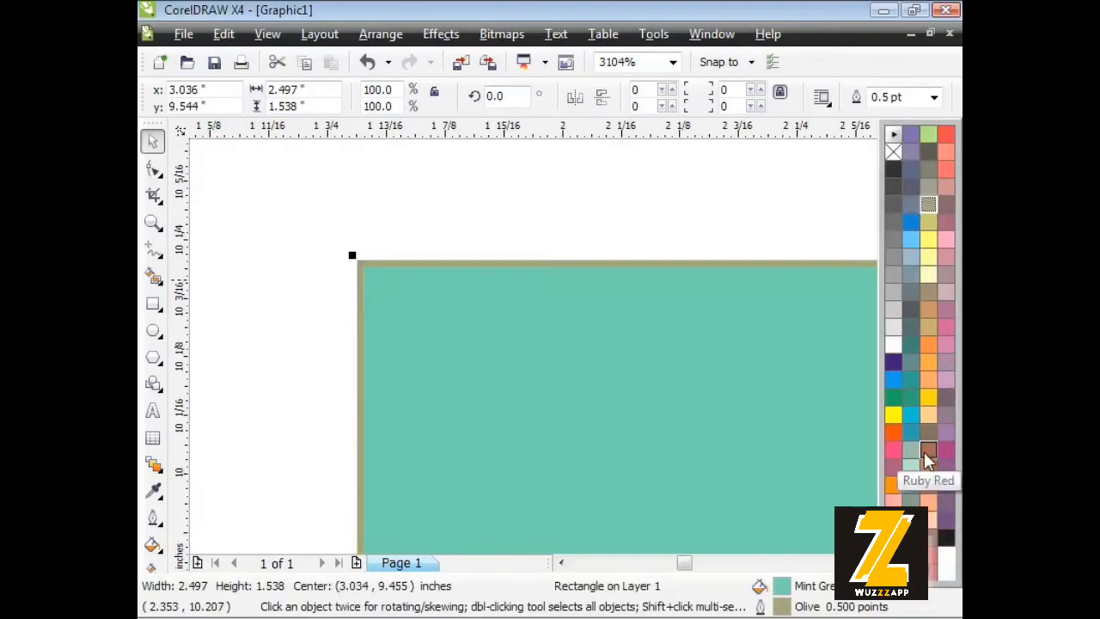
{"action": "mouse_move", "coordinate": [928, 404]}
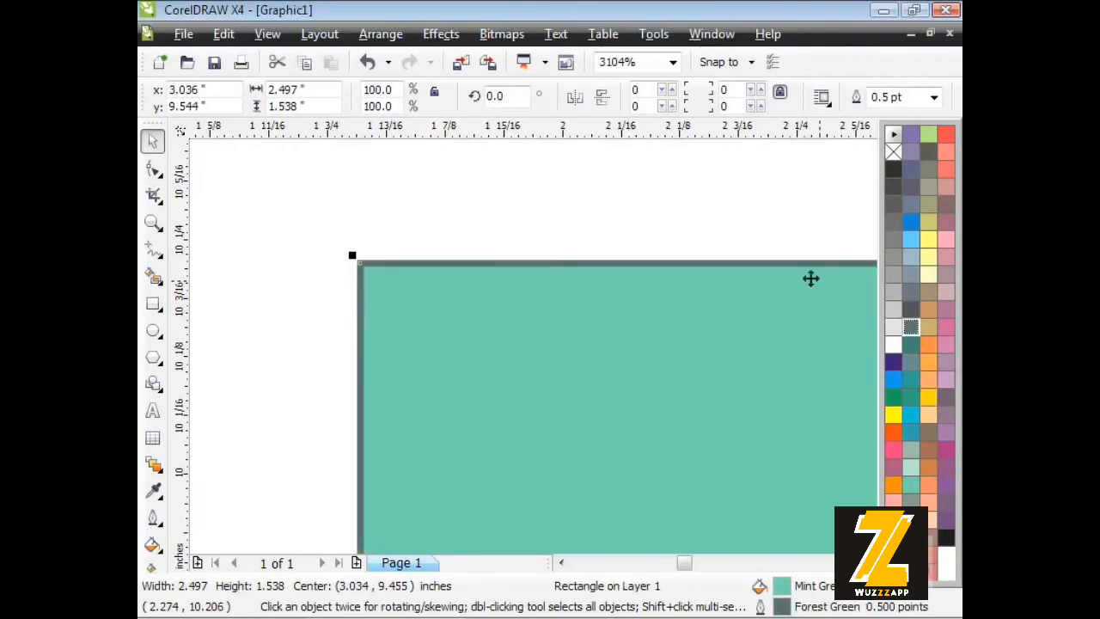
{"action": "left_click", "coordinate": [752, 237]}
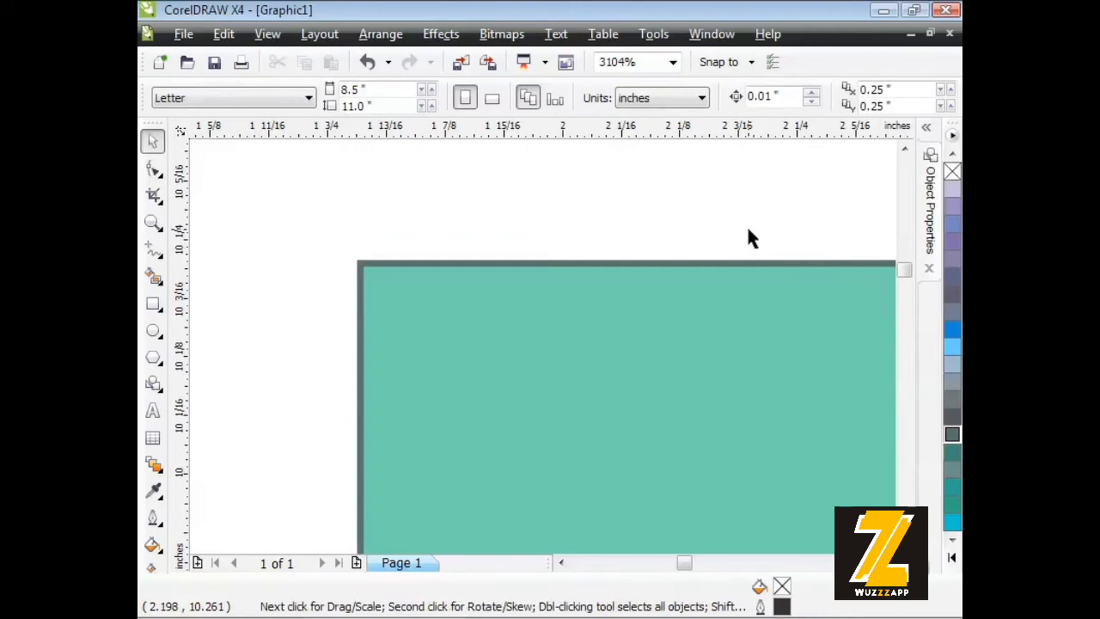
Step: Move the mint-green rectangle slightly up and to the left
{"action": "left_click", "coordinate": [532, 368]}
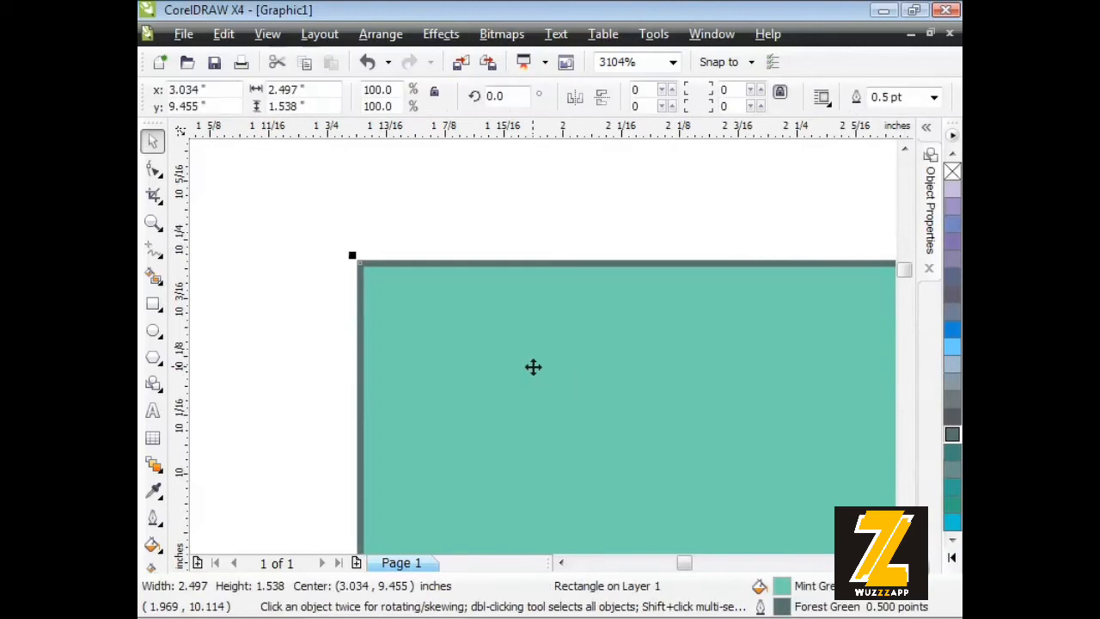
{"action": "left_click_drag", "start_coordinate": [533, 367], "coordinate": [443, 339]}
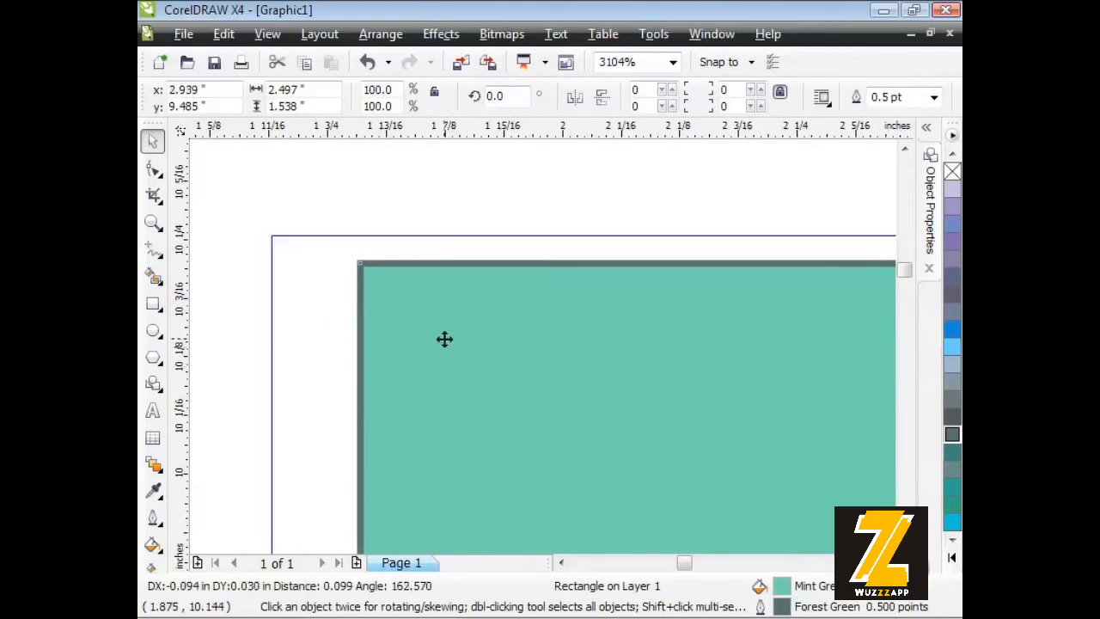
{"action": "left_click_drag", "start_coordinate": [443, 339], "coordinate": [421, 318]}
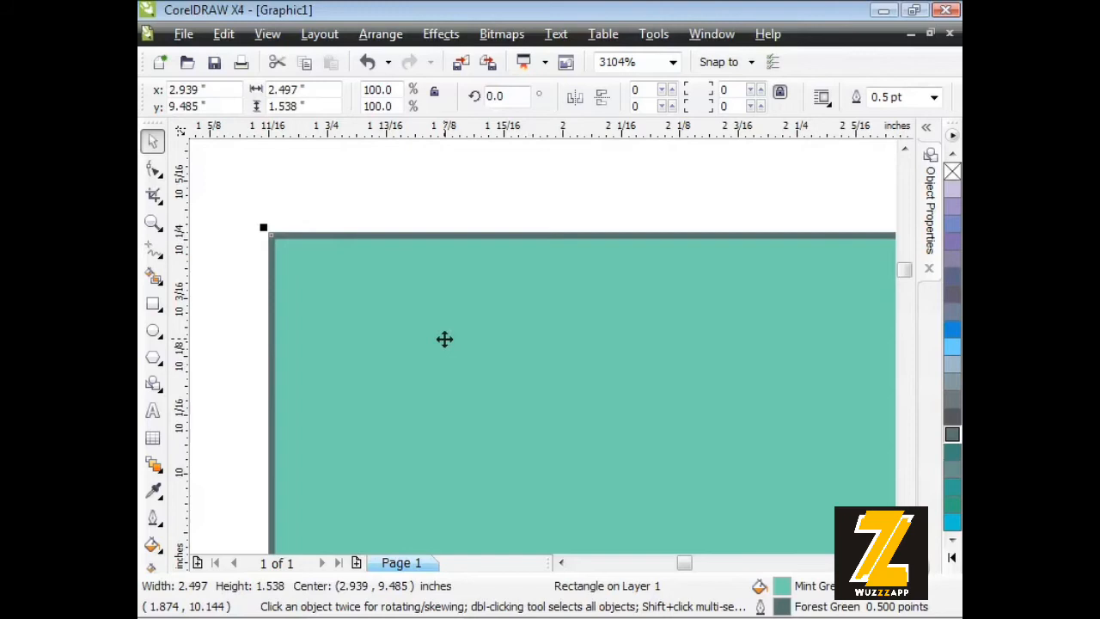
{"action": "mouse_move", "coordinate": [256, 499]}
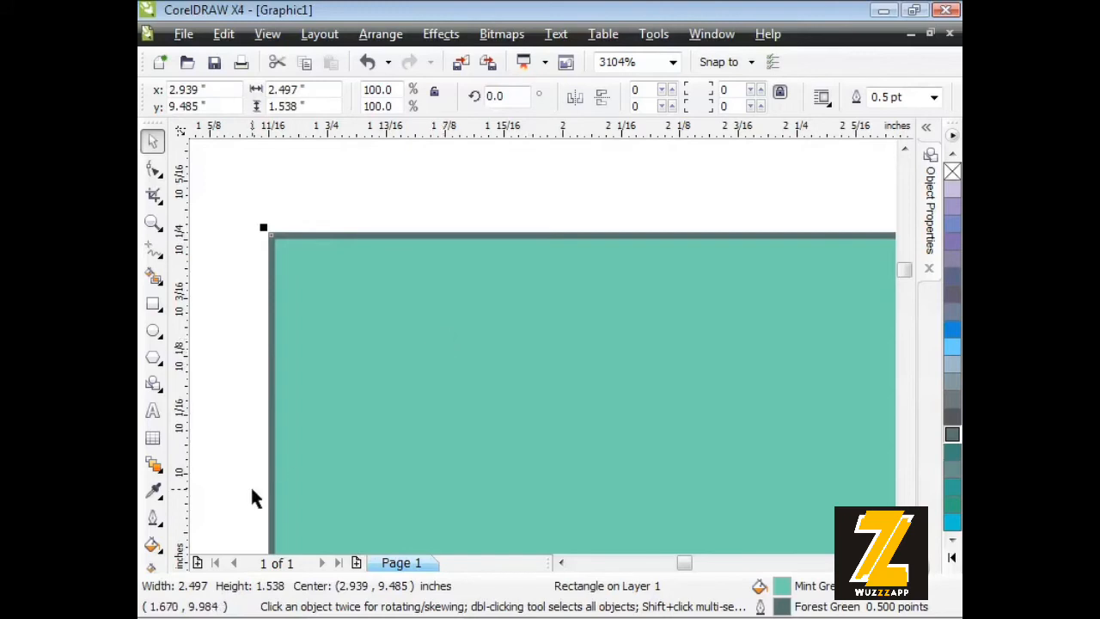
{"action": "mouse_move", "coordinate": [163, 546]}
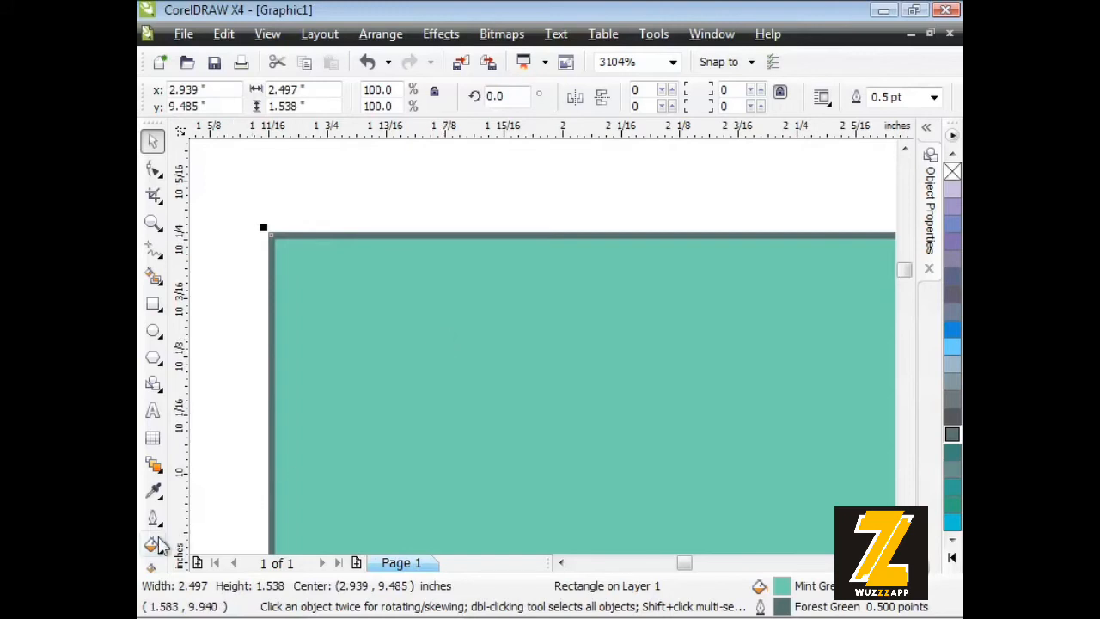
{"action": "mouse_move", "coordinate": [153, 523]}
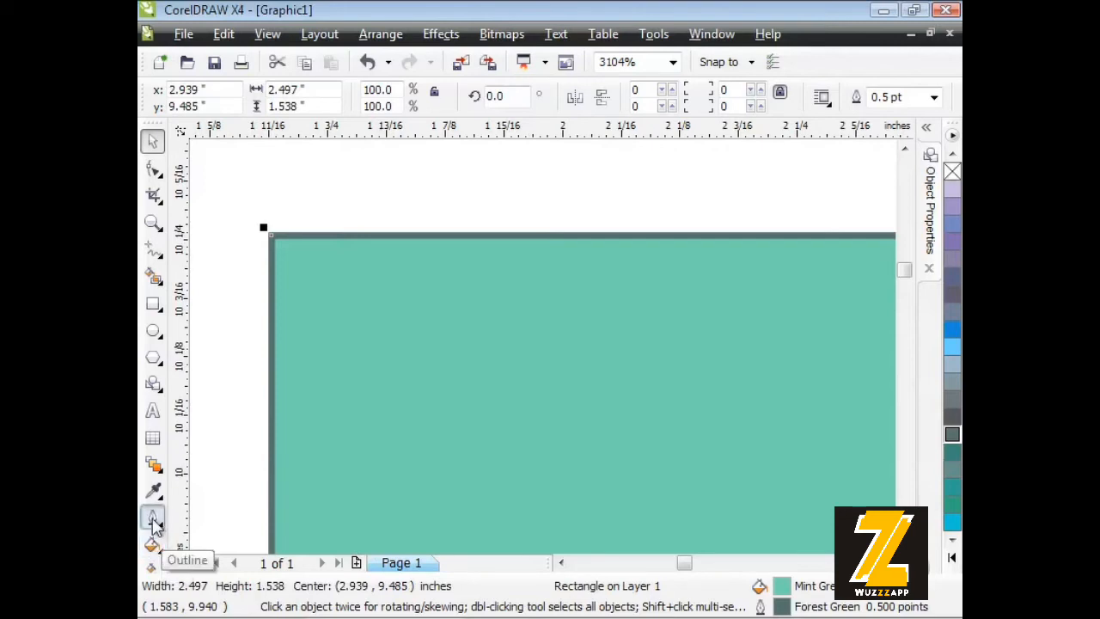
{"action": "left_click", "coordinate": [153, 516]}
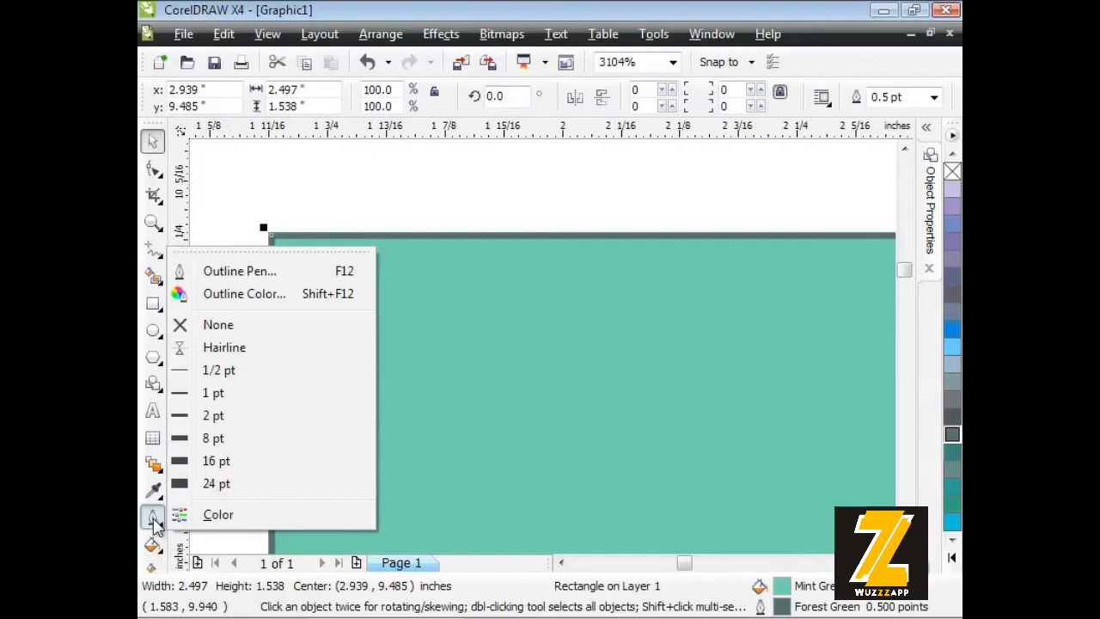
{"action": "mouse_move", "coordinate": [244, 294]}
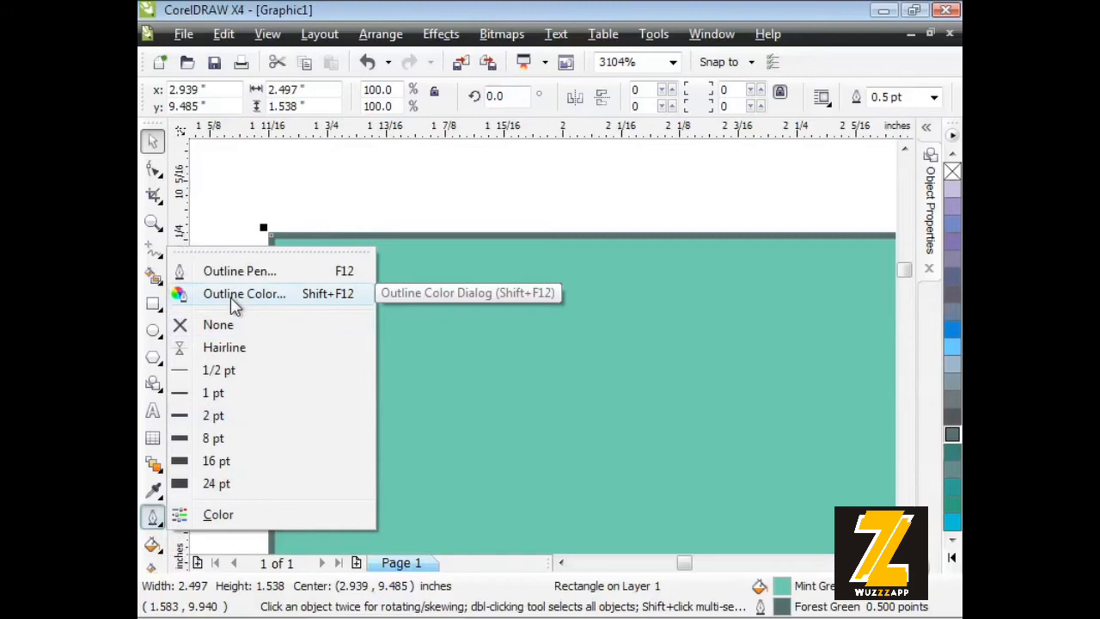
Step: Mix a mustard-yellow shade in the Outline Color dialog and apply it to the rectangle's outline
{"action": "left_click", "coordinate": [244, 292]}
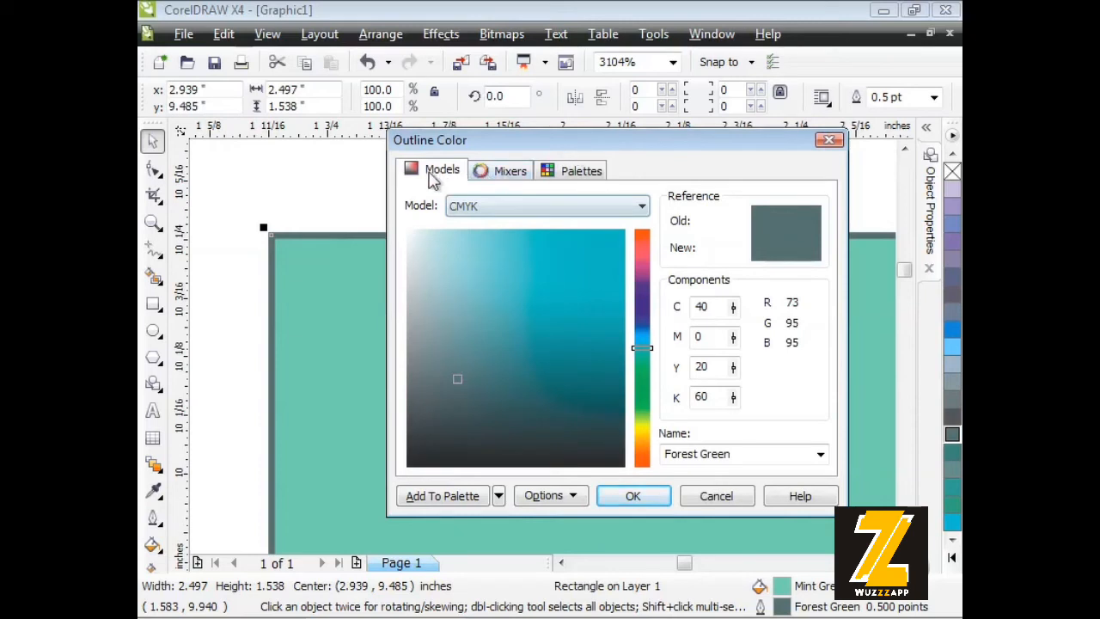
{"action": "mouse_move", "coordinate": [525, 175]}
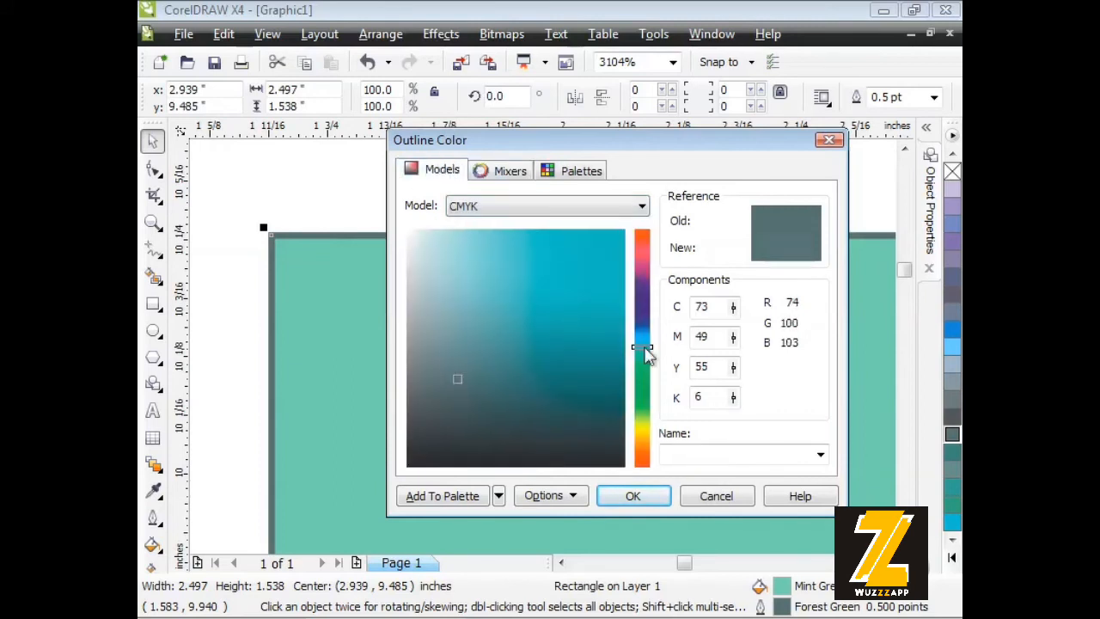
{"action": "left_click_drag", "start_coordinate": [639, 348], "coordinate": [644, 275]}
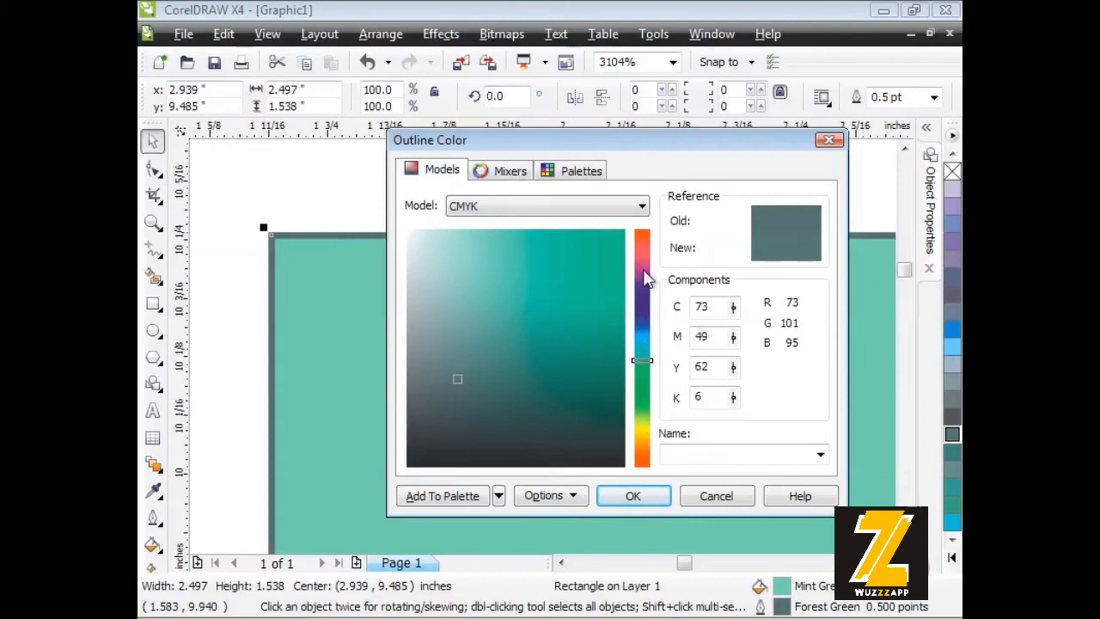
{"action": "left_click_drag", "start_coordinate": [643, 359], "coordinate": [643, 399]}
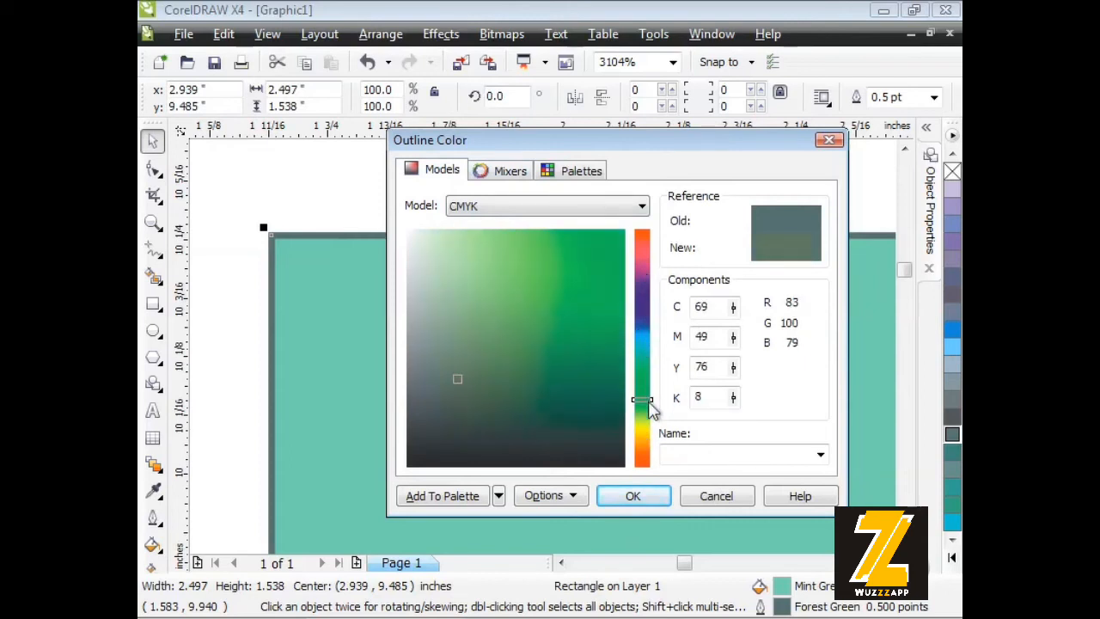
{"action": "left_click_drag", "start_coordinate": [643, 398], "coordinate": [643, 440]}
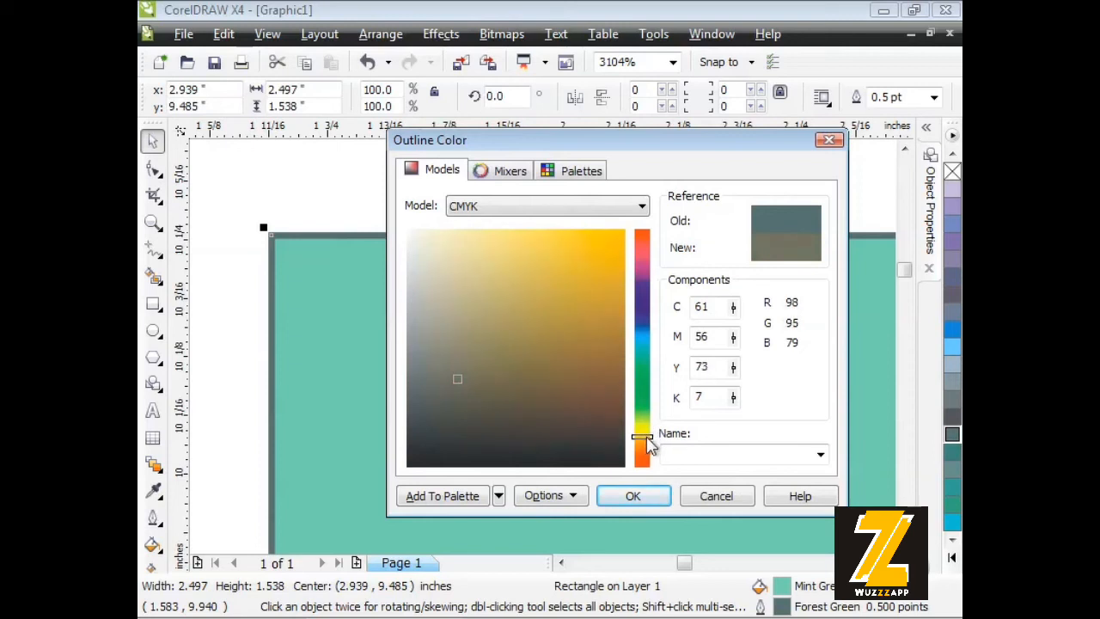
{"action": "left_click", "coordinate": [558, 244]}
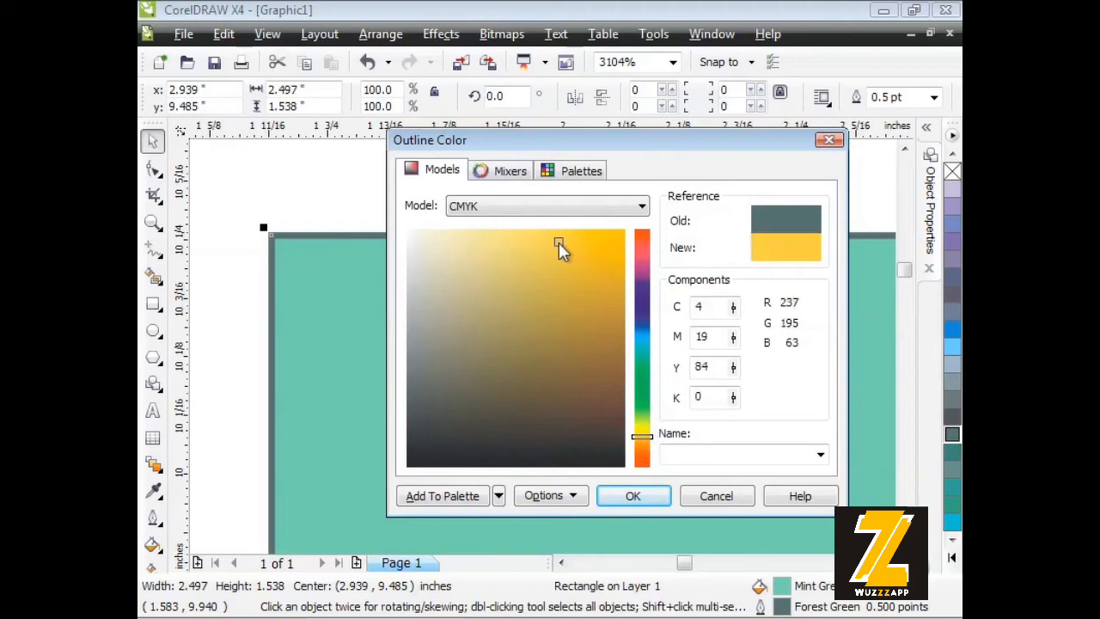
{"action": "left_click", "coordinate": [576, 241]}
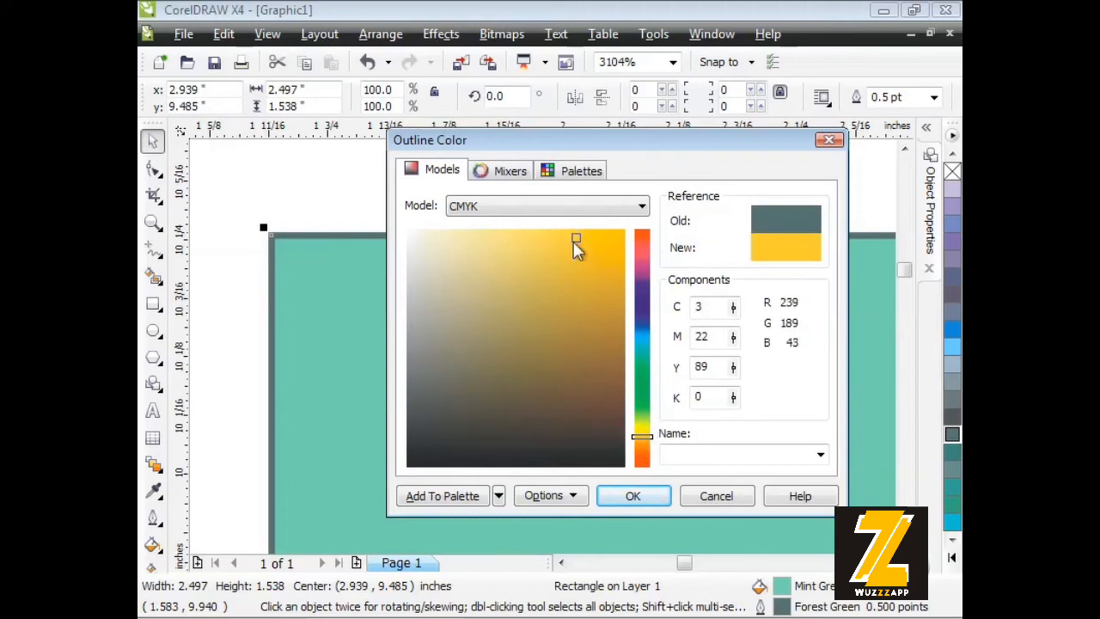
{"action": "mouse_move", "coordinate": [718, 206]}
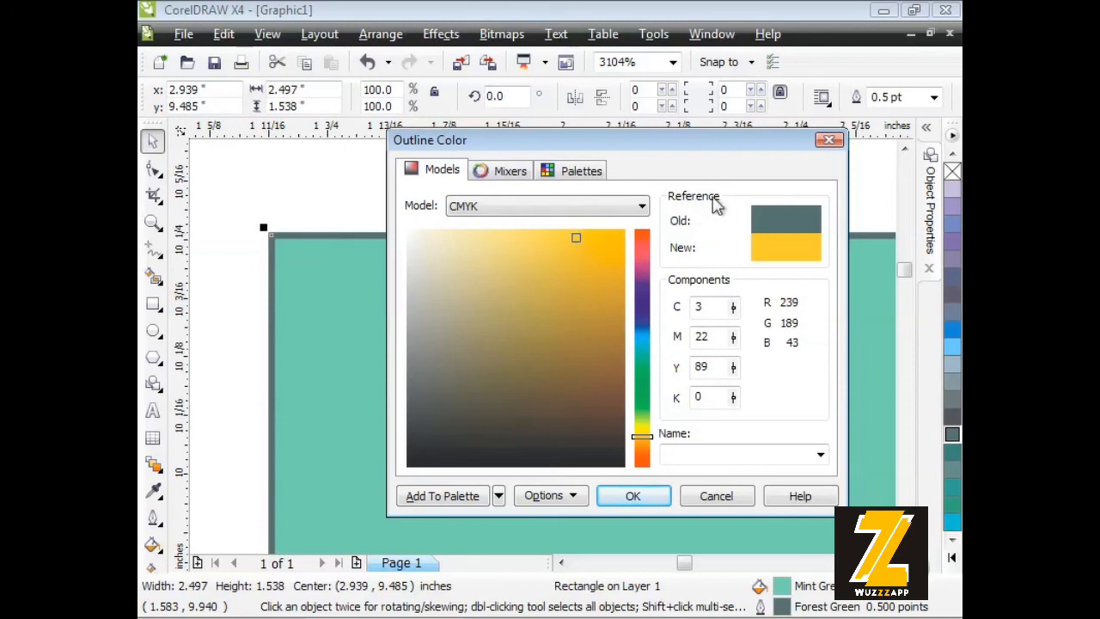
{"action": "mouse_move", "coordinate": [688, 260]}
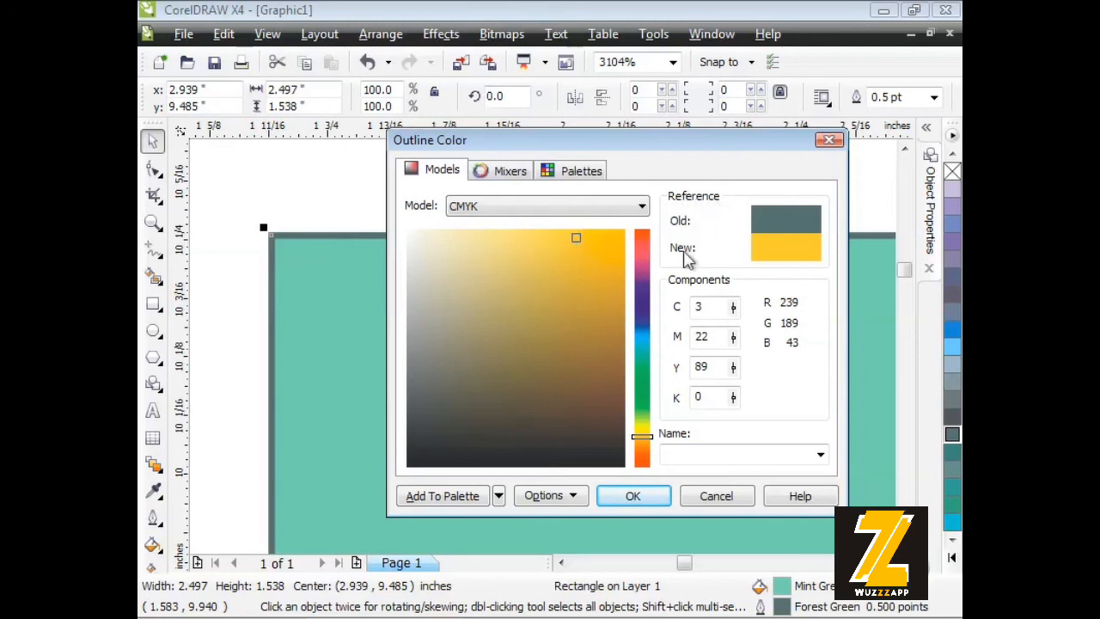
{"action": "left_click", "coordinate": [632, 495]}
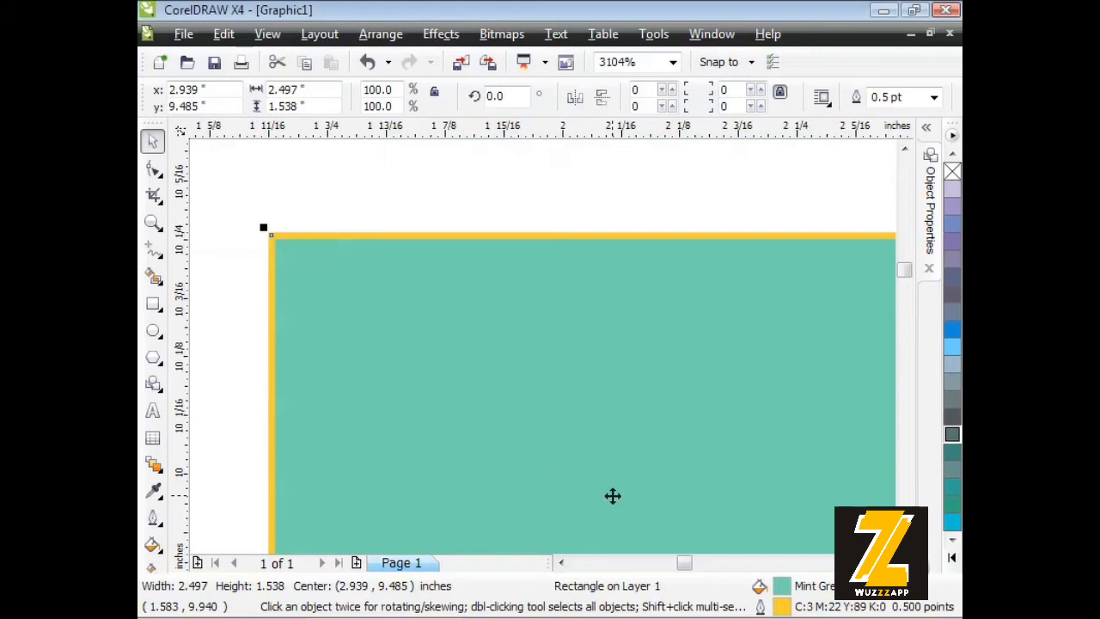
{"action": "left_click", "coordinate": [416, 199]}
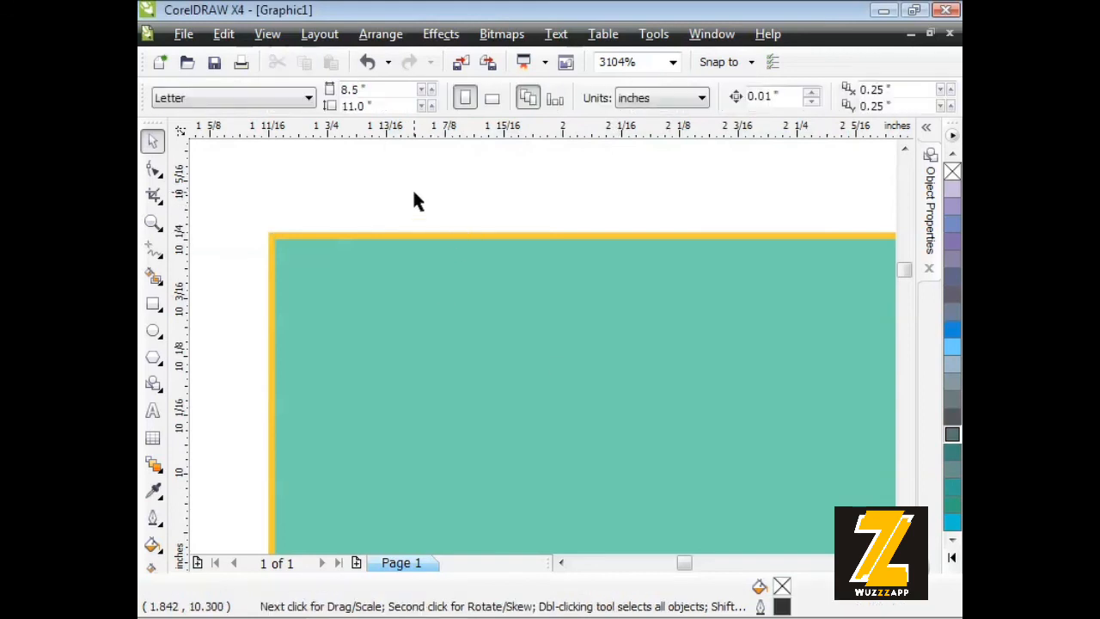
{"action": "mouse_move", "coordinate": [457, 216]}
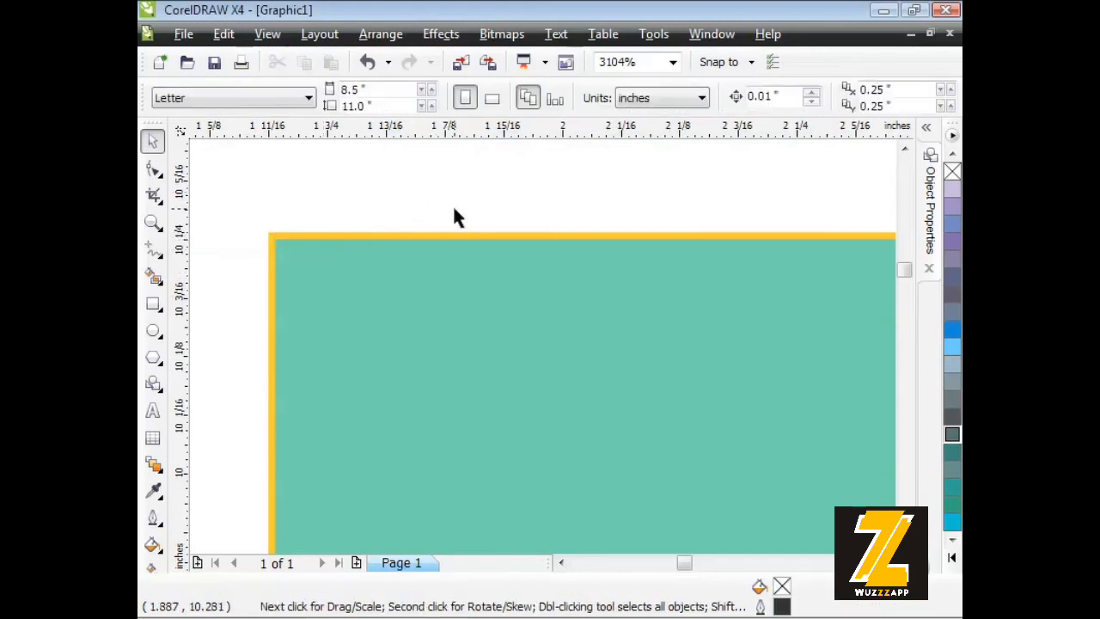